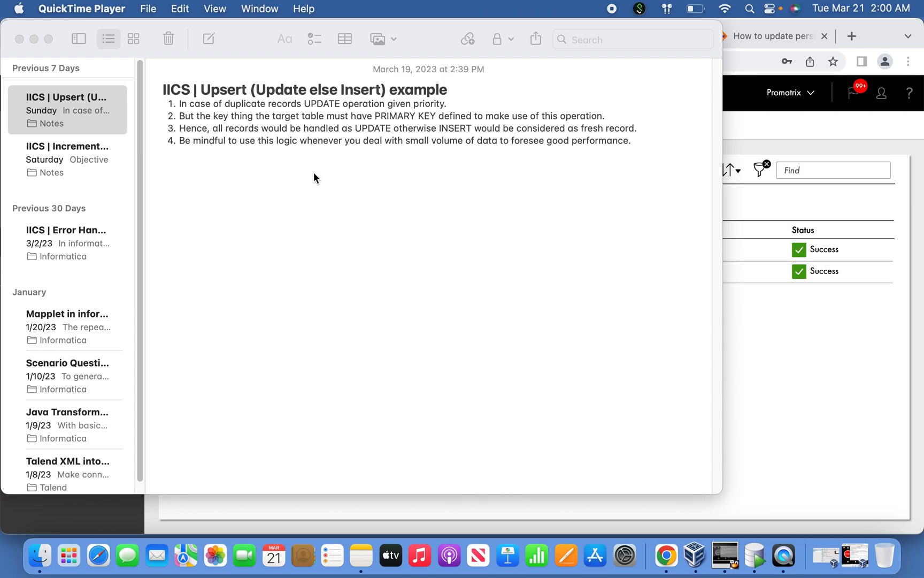
mouse_move(254, 97)
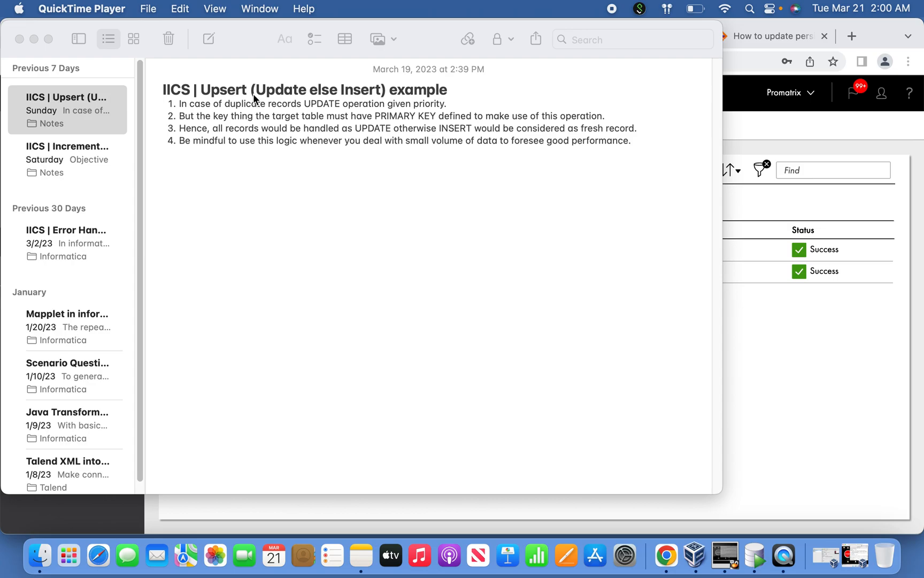
mouse_move(311, 96)
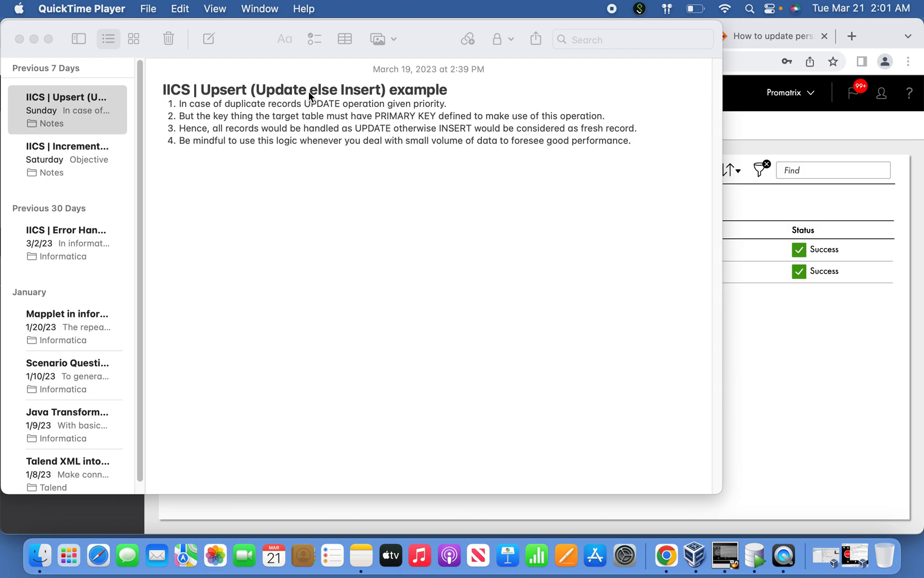
mouse_move(366, 99)
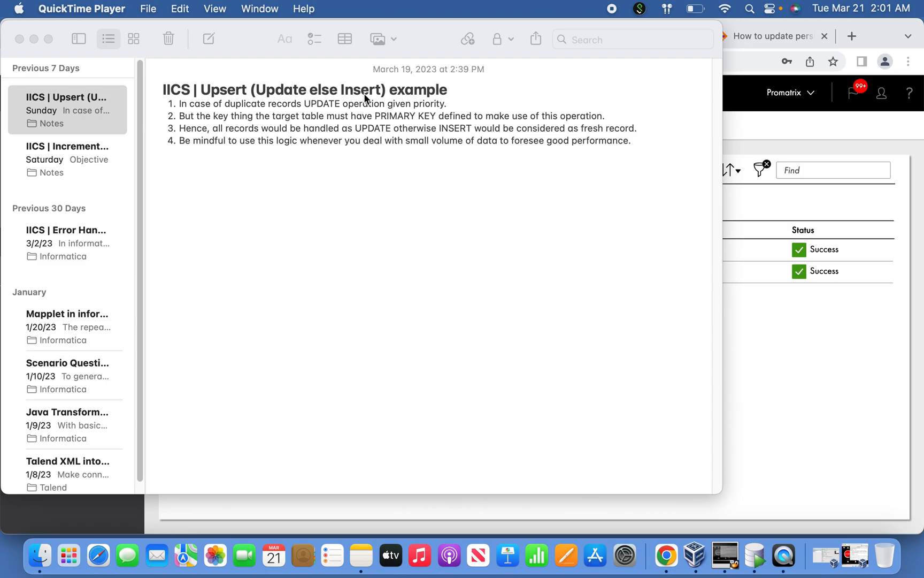
mouse_move(371, 100)
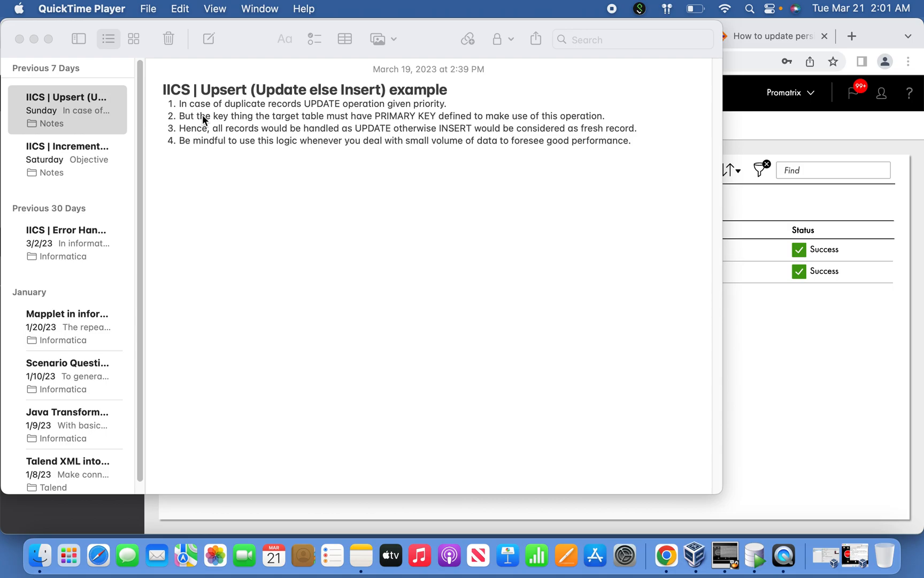
mouse_move(299, 100)
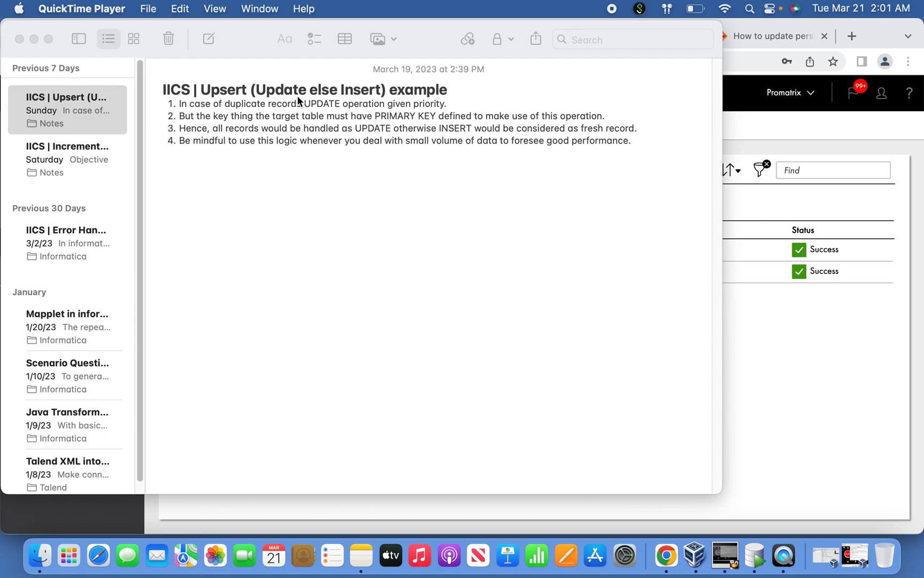
mouse_move(307, 112)
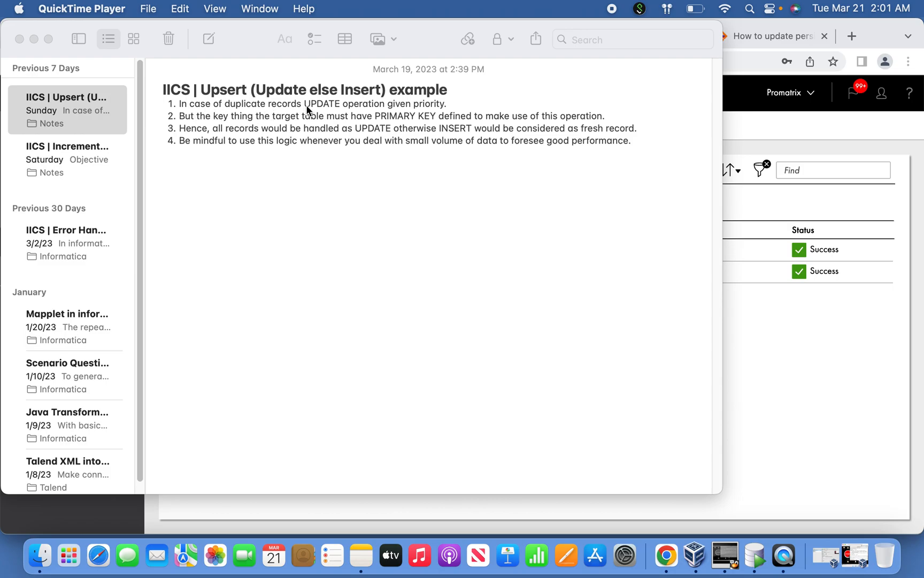
mouse_move(406, 112)
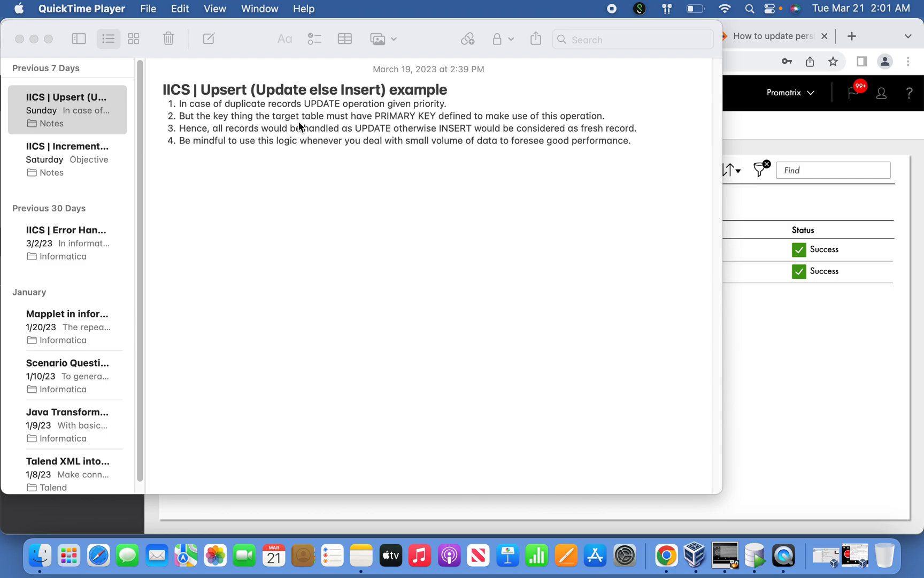
mouse_move(351, 124)
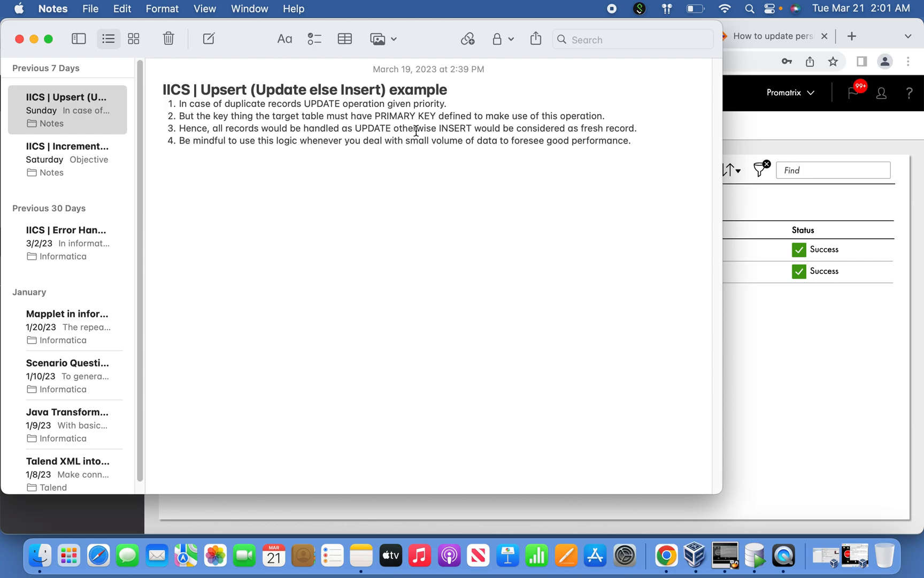
Highlight the end of the fourth point in the IICS Upsert example note.
double_click(458, 128)
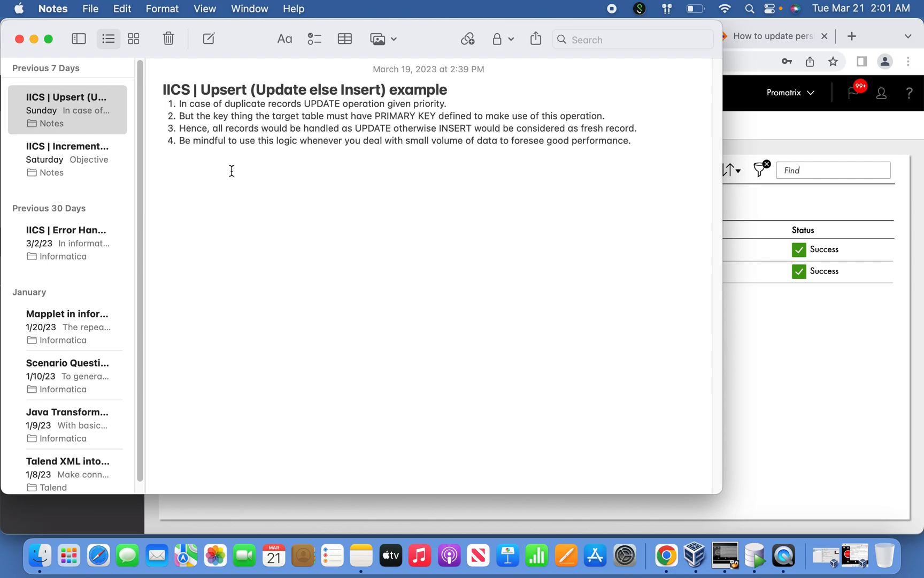
drag(405, 140, 473, 140)
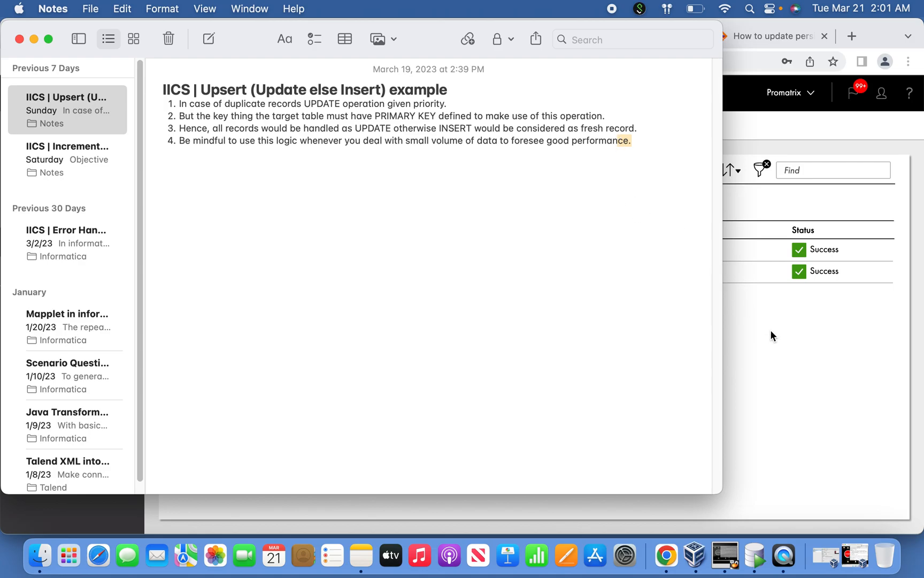
mouse_move(783, 341)
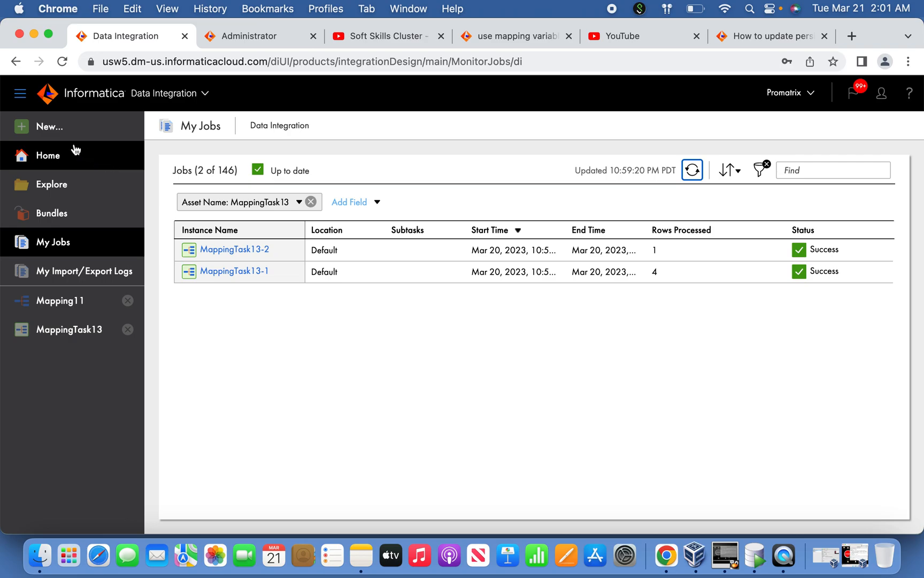
Create new Mapping12 with its source on the Oracle_Src connection and browse for tables.
click(49, 127)
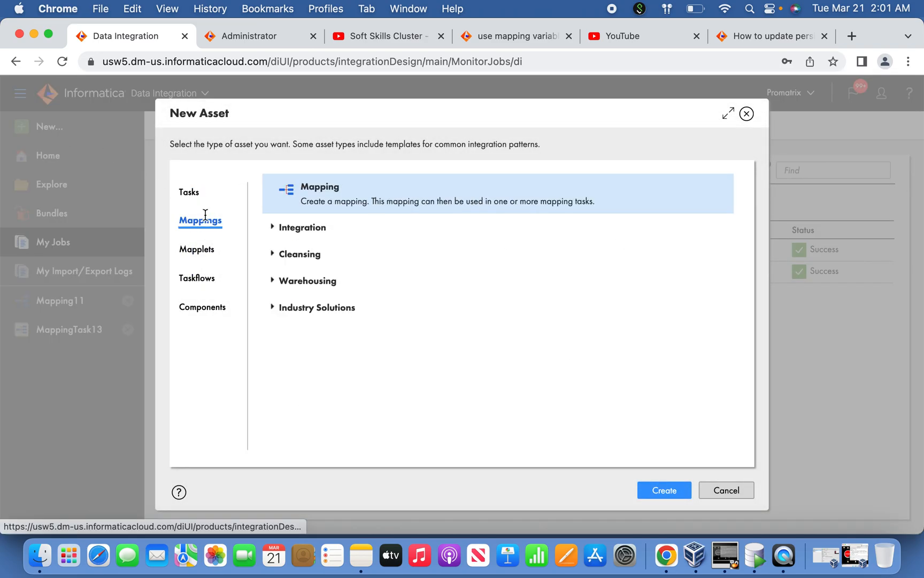
click(663, 490)
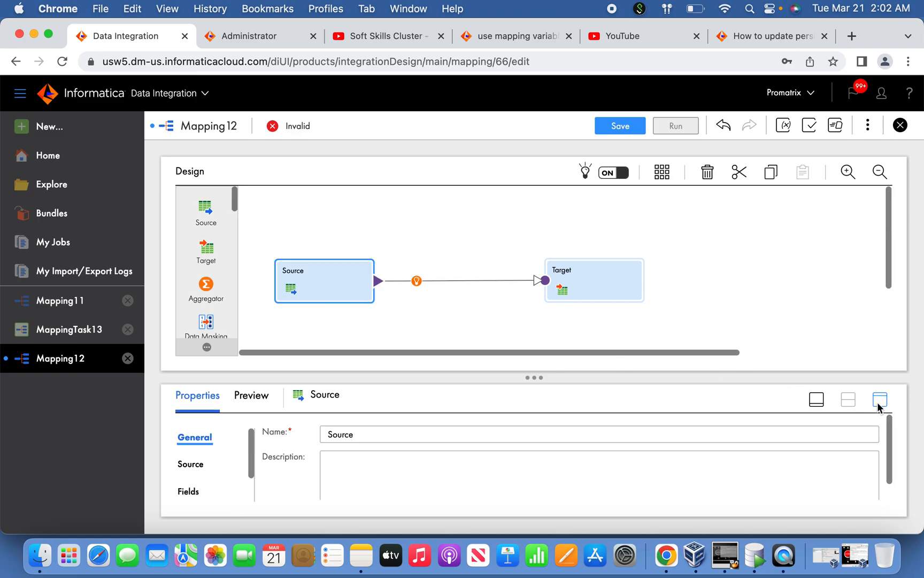
click(879, 400)
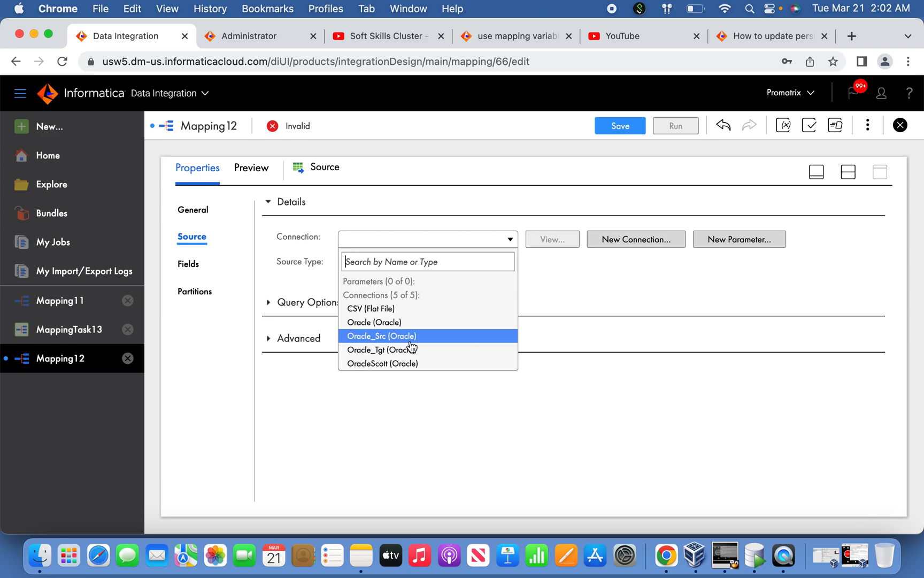
click(381, 335)
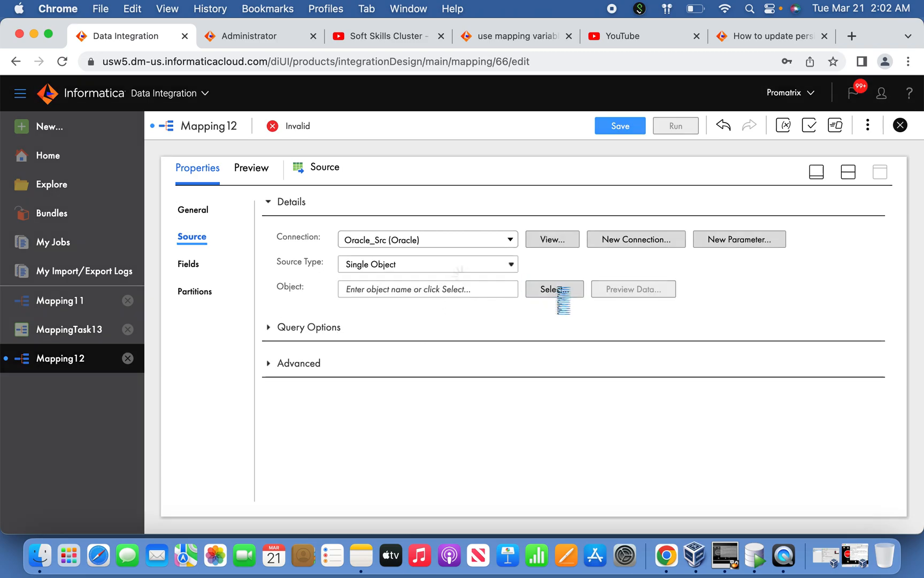
click(553, 289)
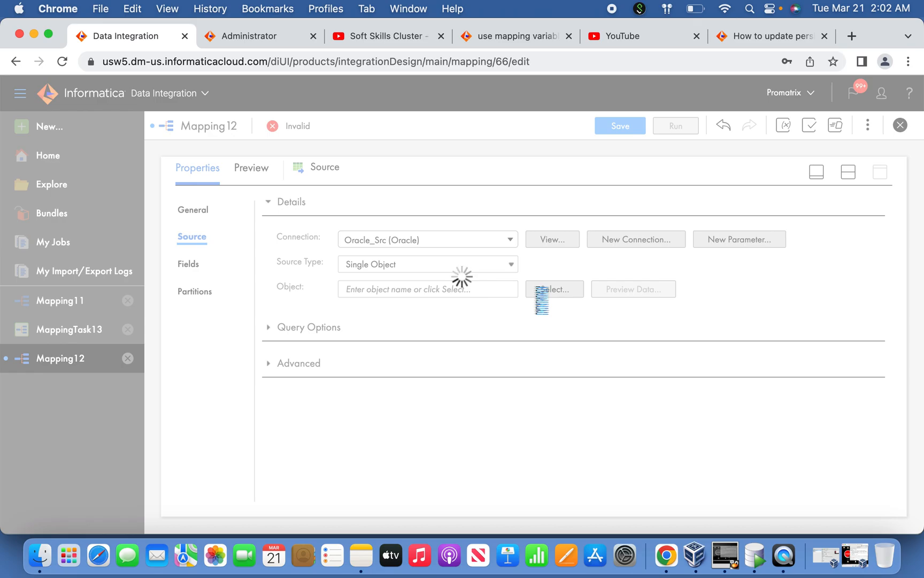
click(723, 555)
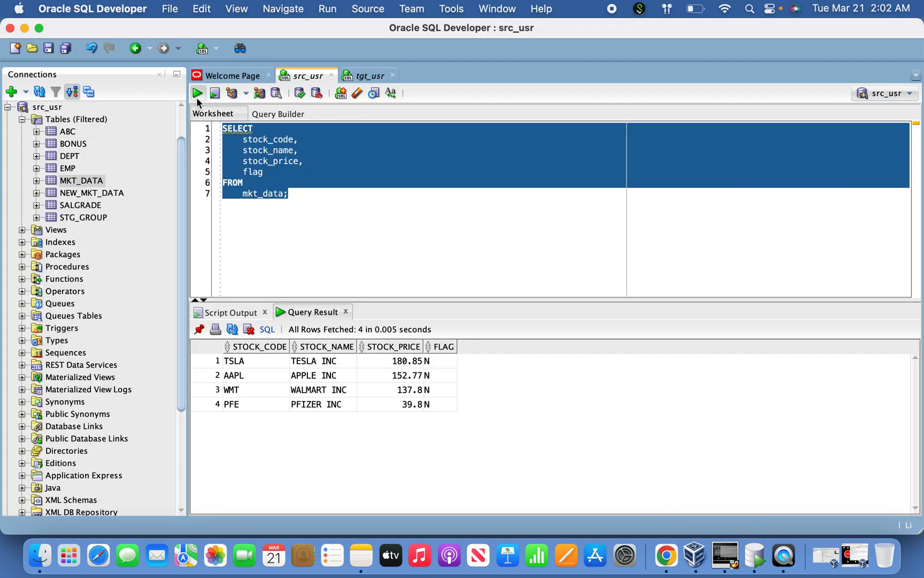
click(235, 360)
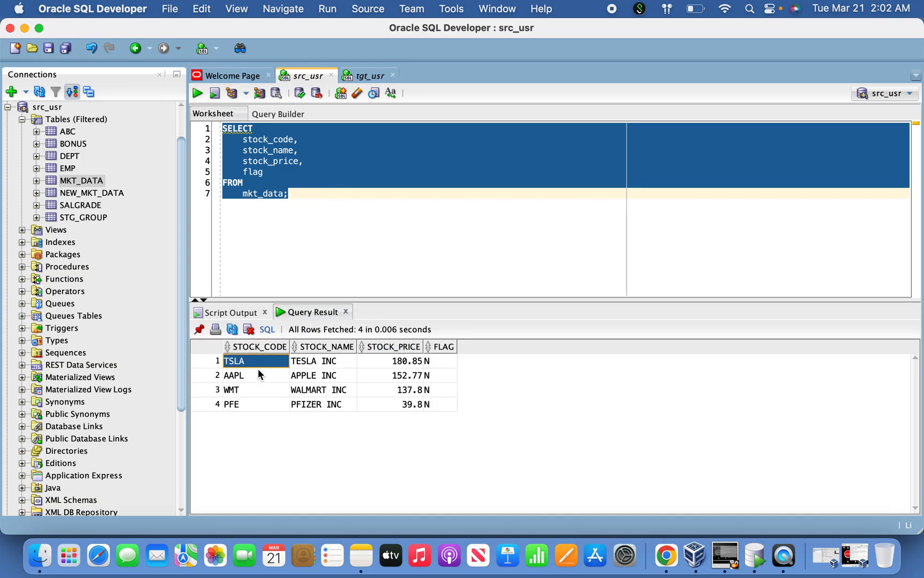
click(439, 404)
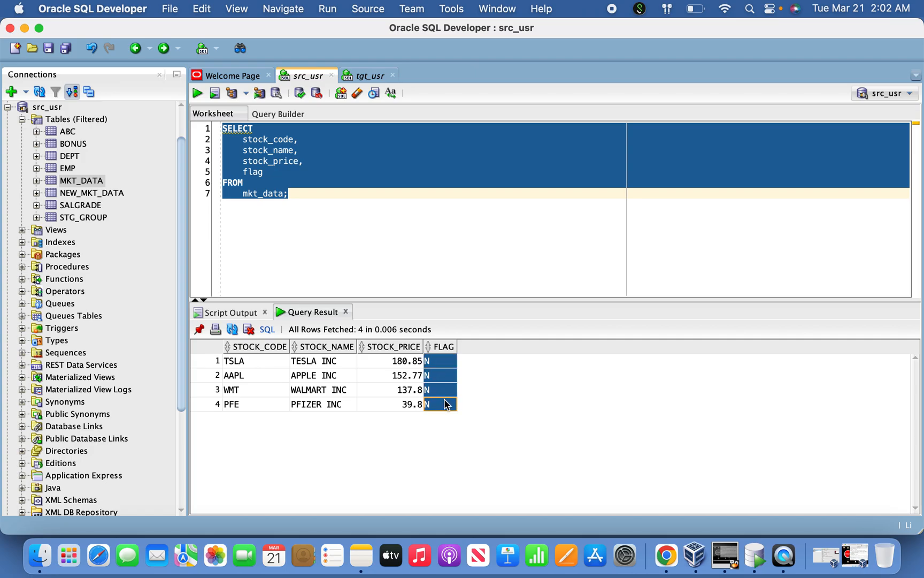
click(392, 375)
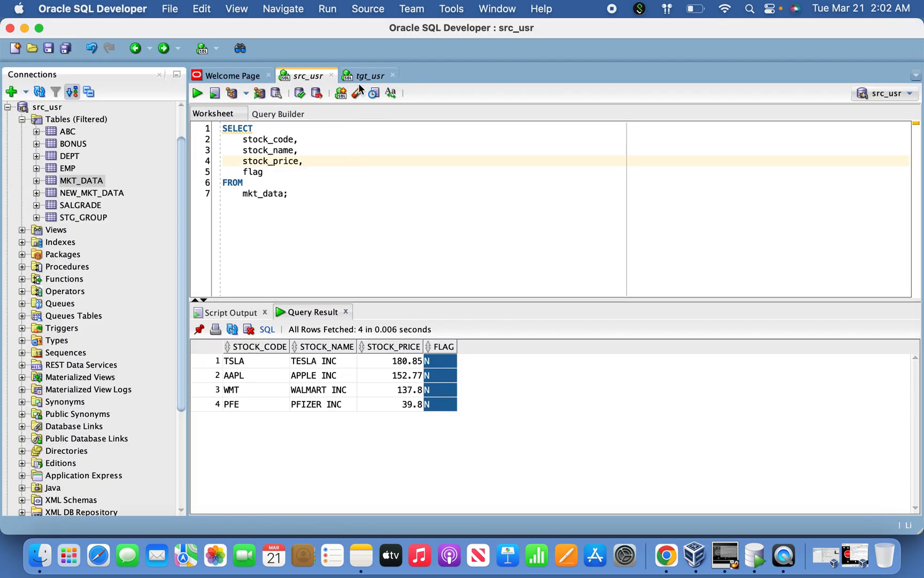
click(369, 75)
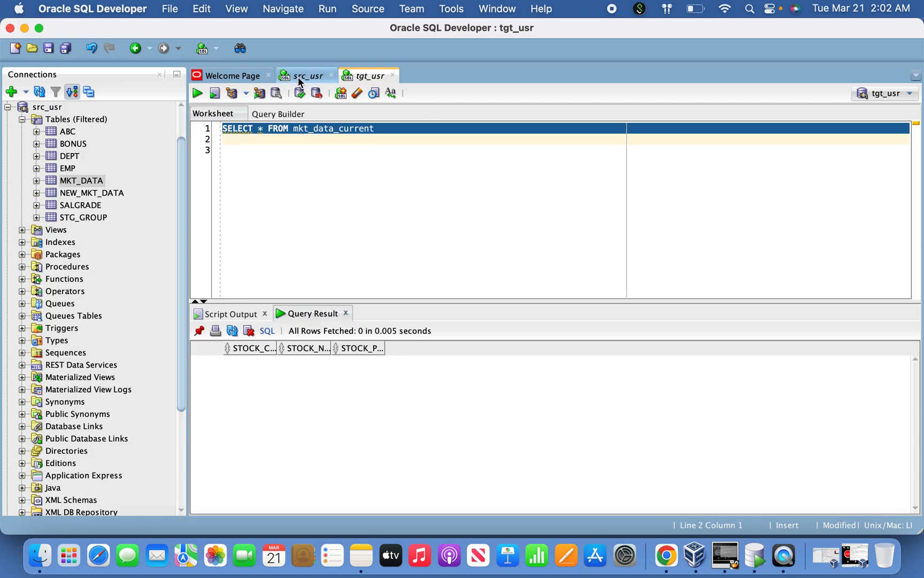
click(306, 75)
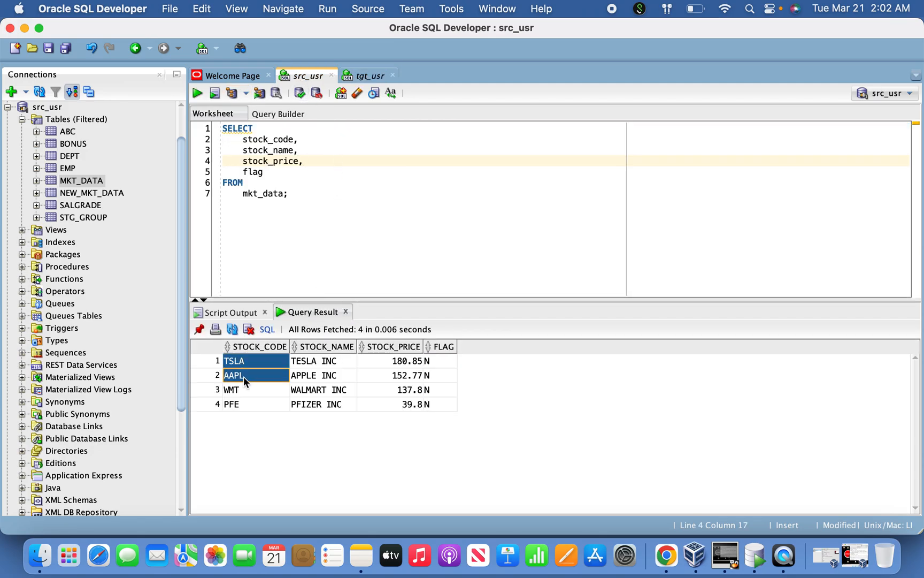
click(405, 404)
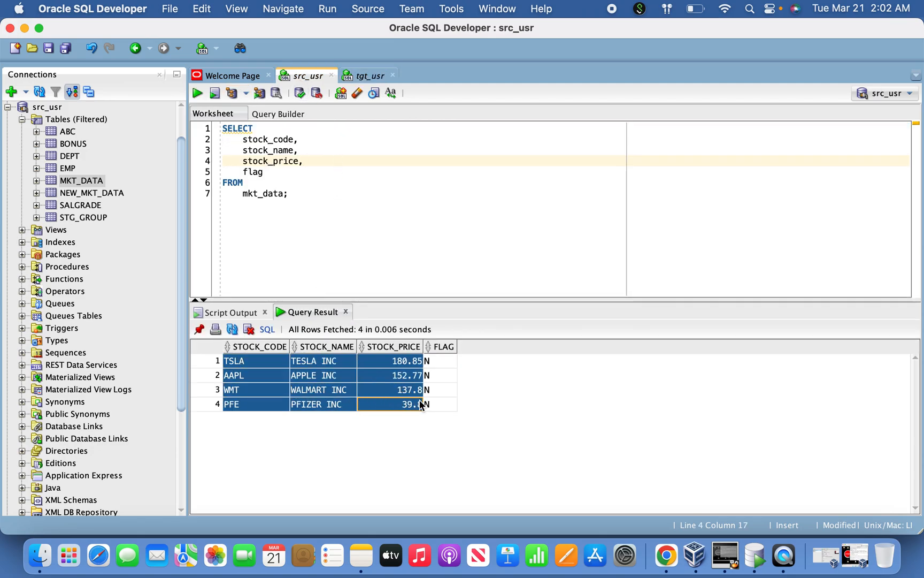
click(367, 75)
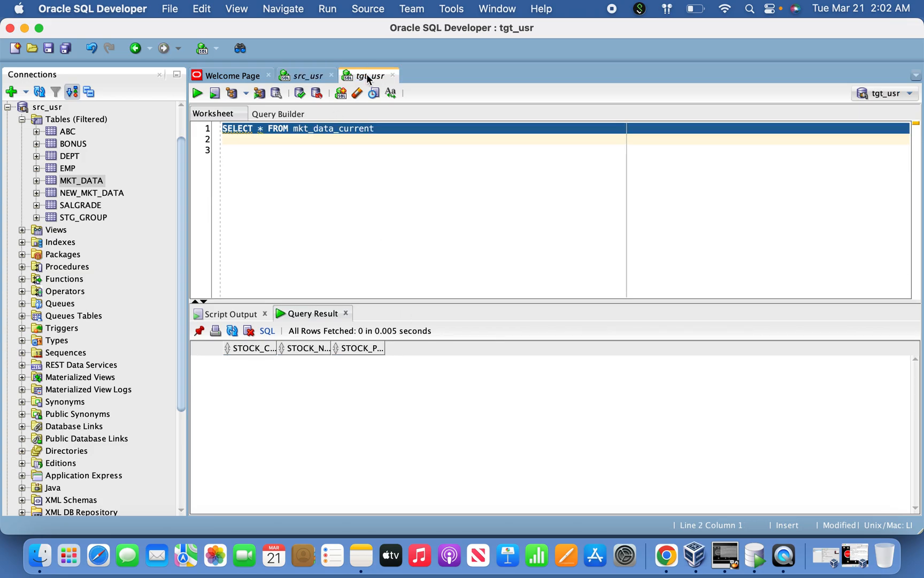
click(306, 75)
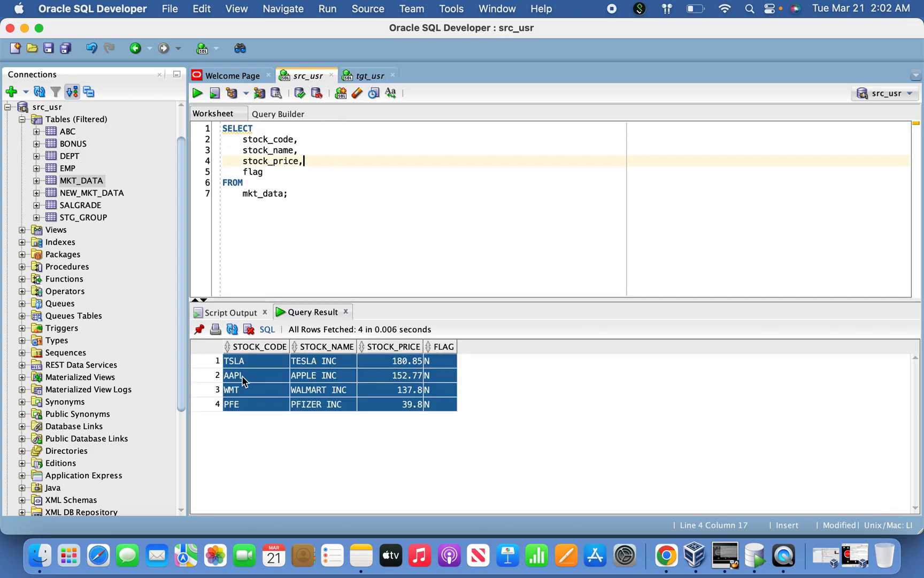
click(233, 360)
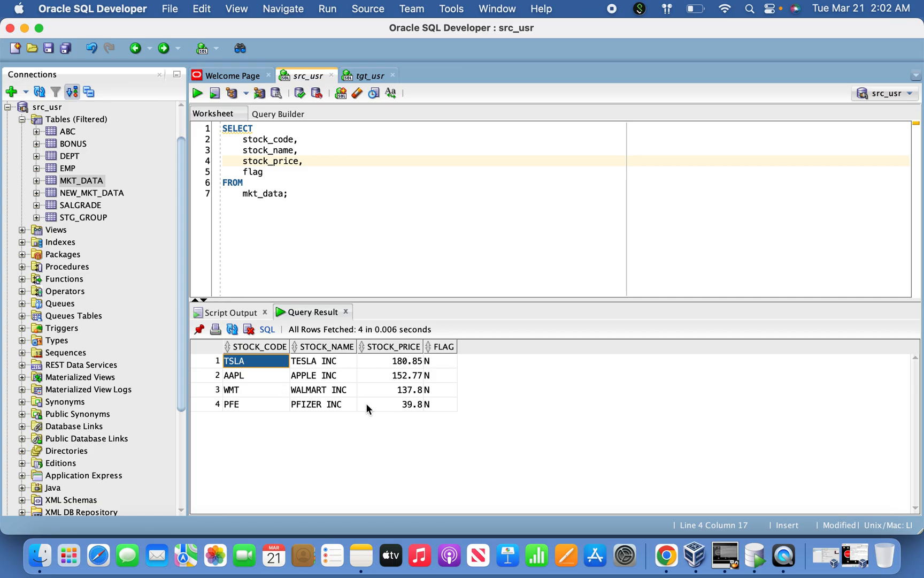
click(368, 76)
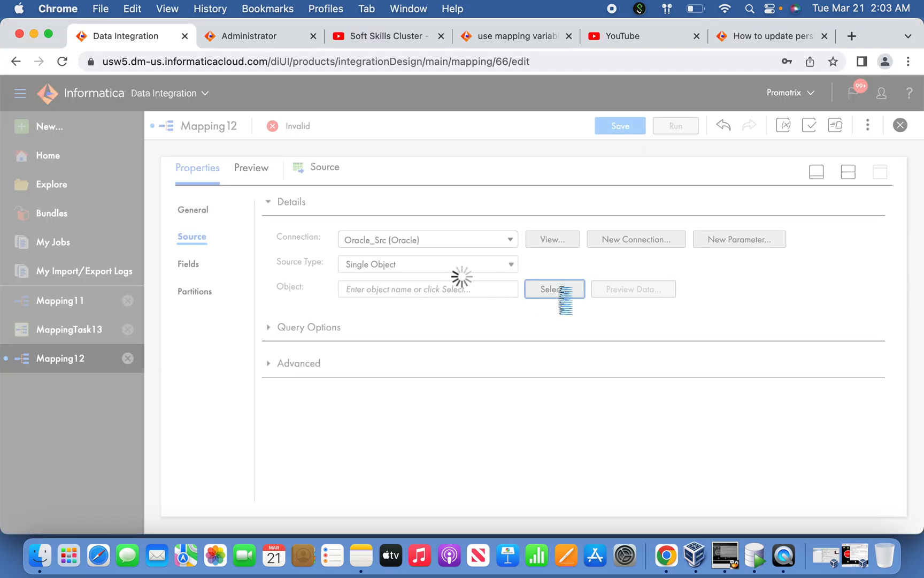
Close the unrelated browser pages and choose MKT_DATA as the source table.
click(553, 289)
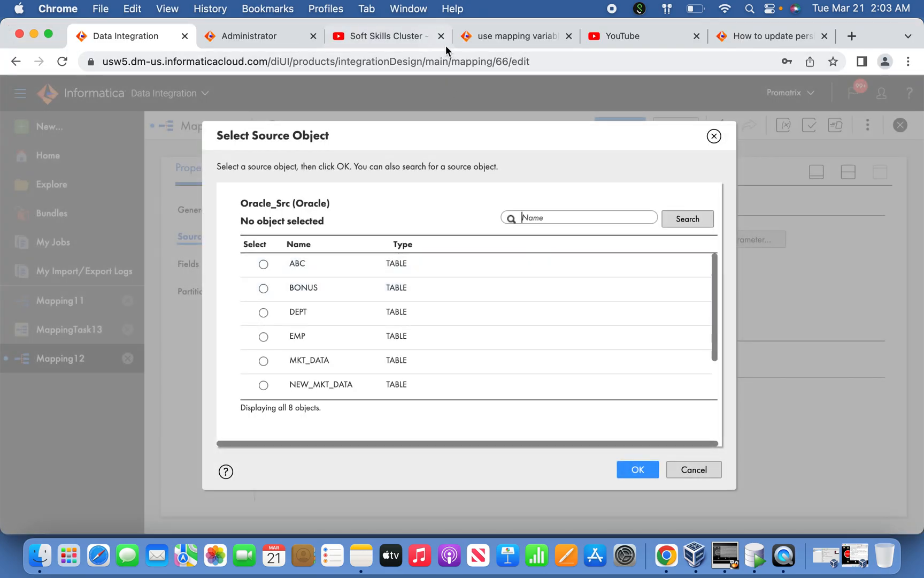
click(441, 36)
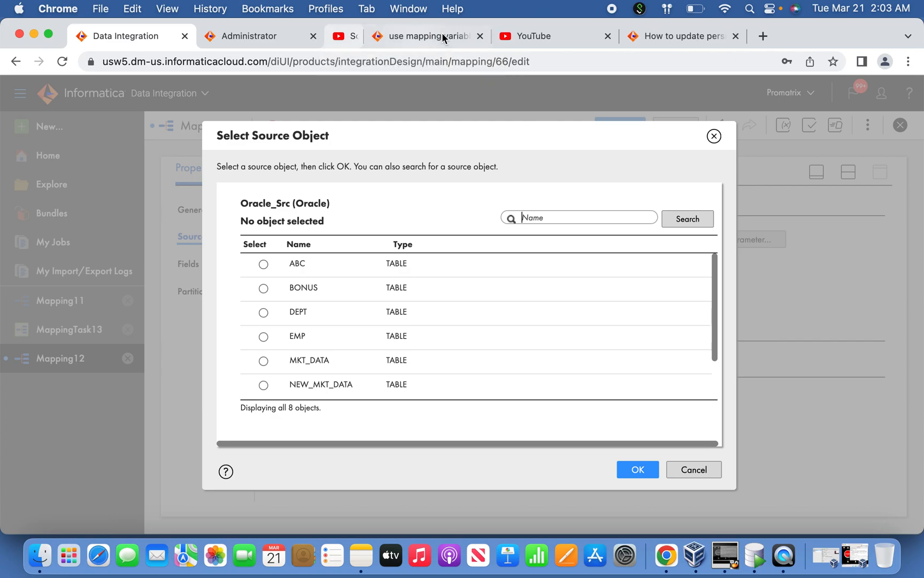
click(479, 36)
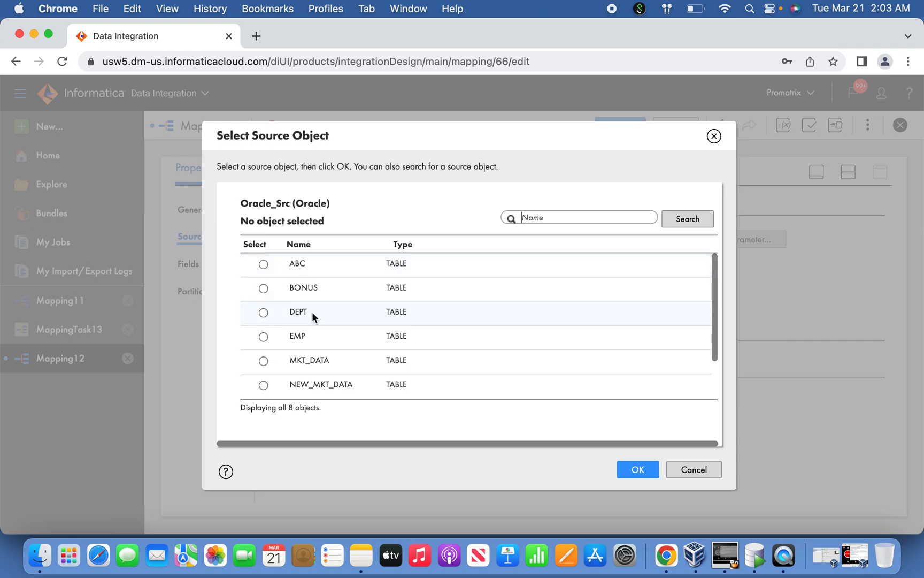
click(264, 360)
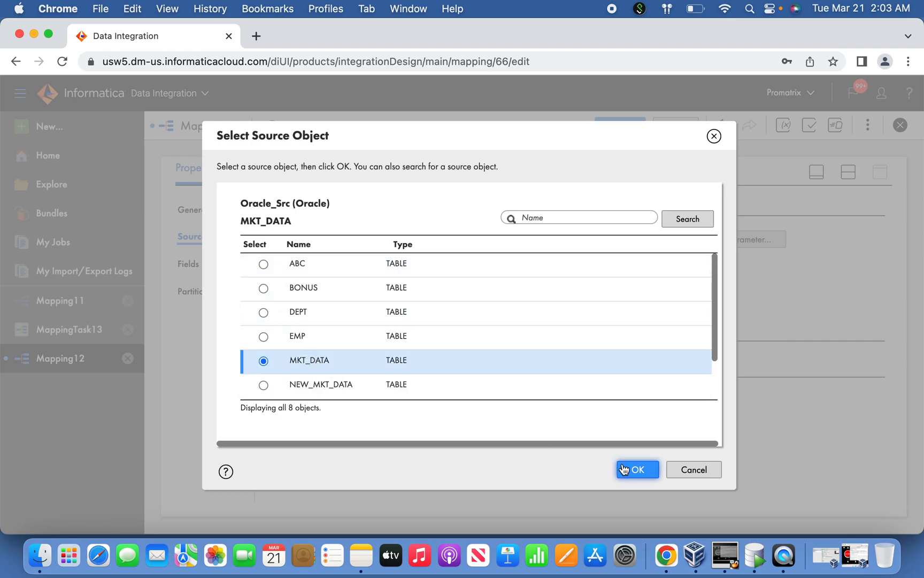
click(636, 469)
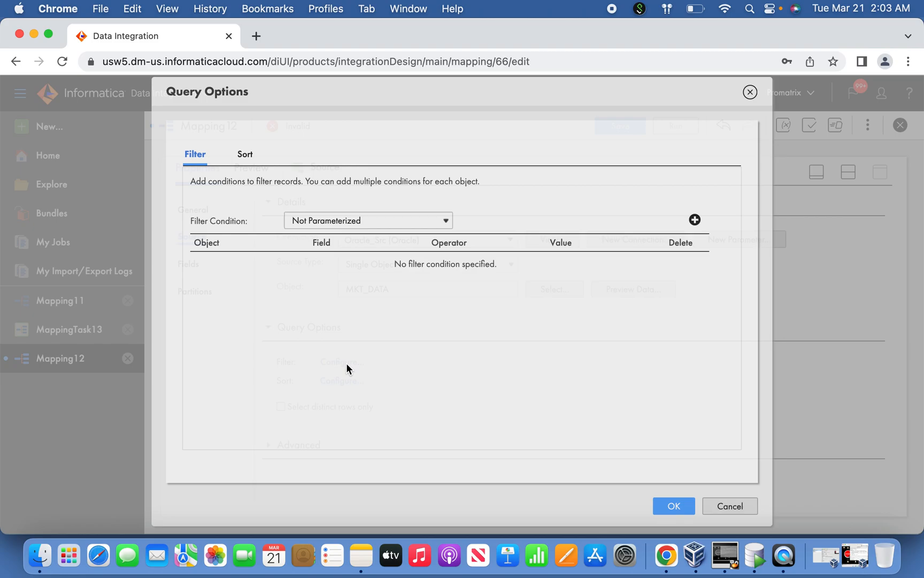
Add the advanced source filter condition MKT_DATA.FLAG='N'.
click(368, 220)
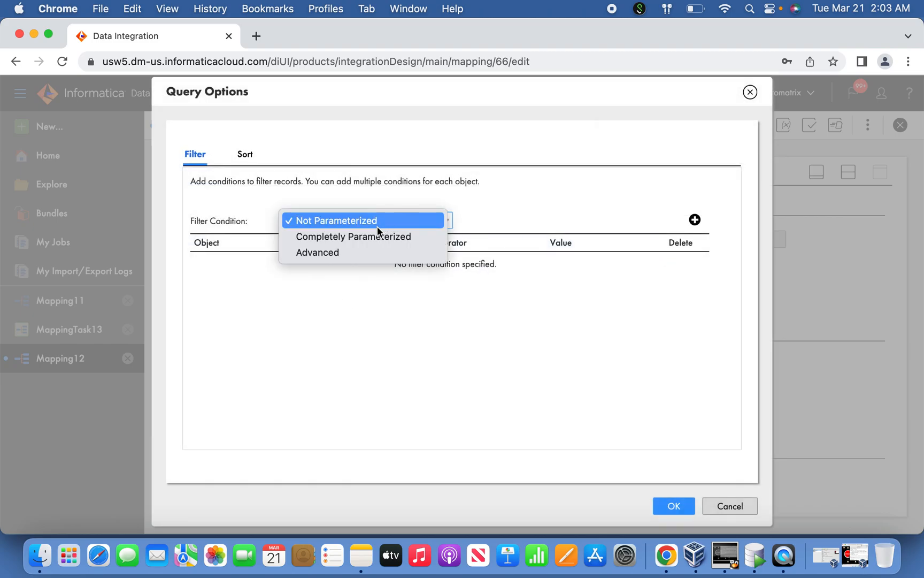
mouse_move(365, 236)
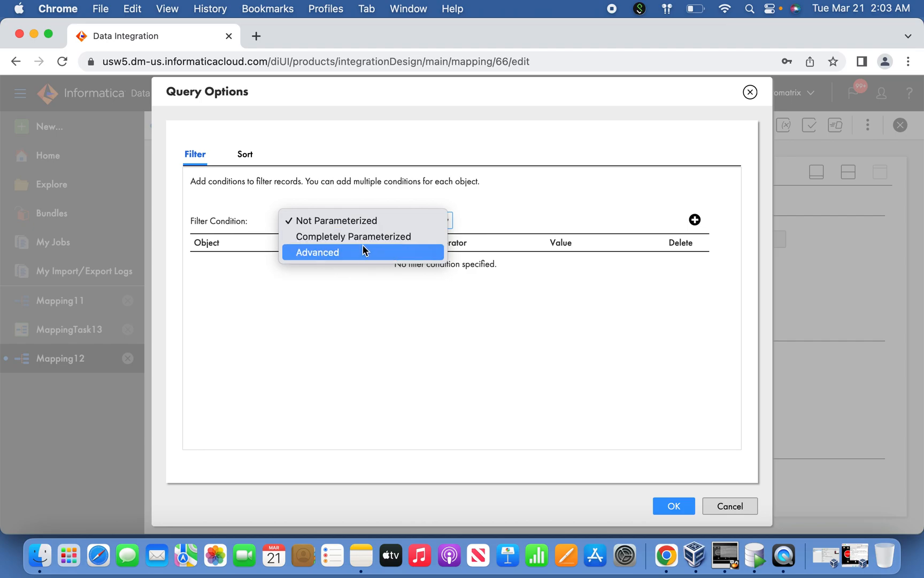
click(317, 252)
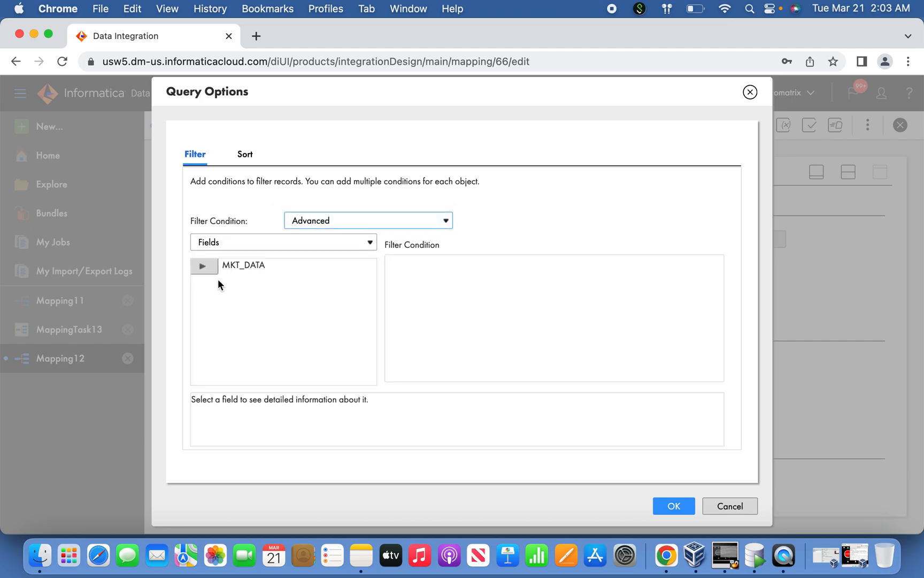
click(204, 265)
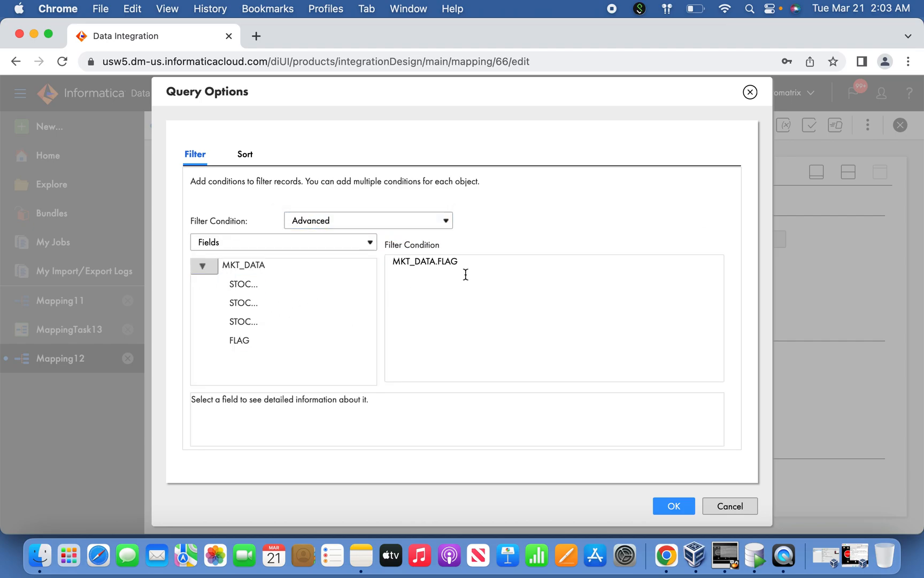
text(='N)
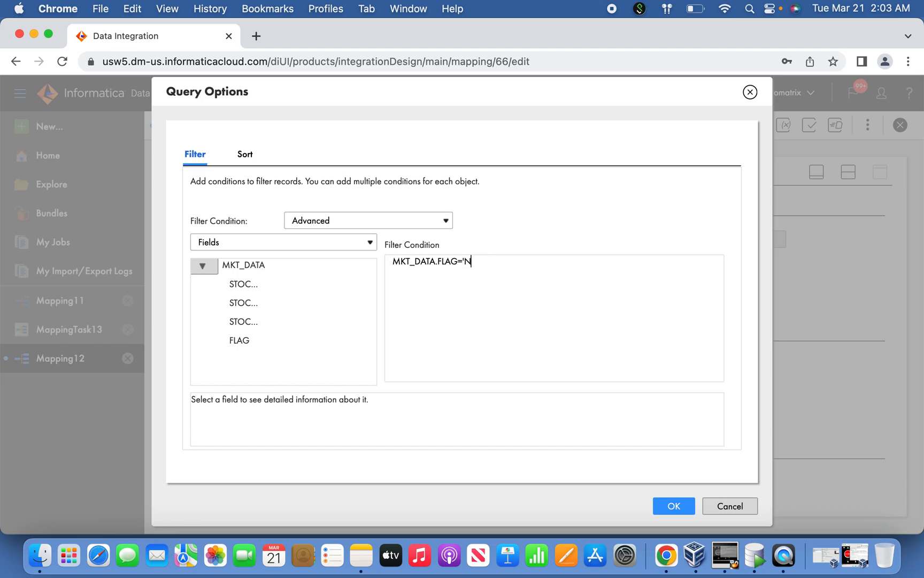
text(')
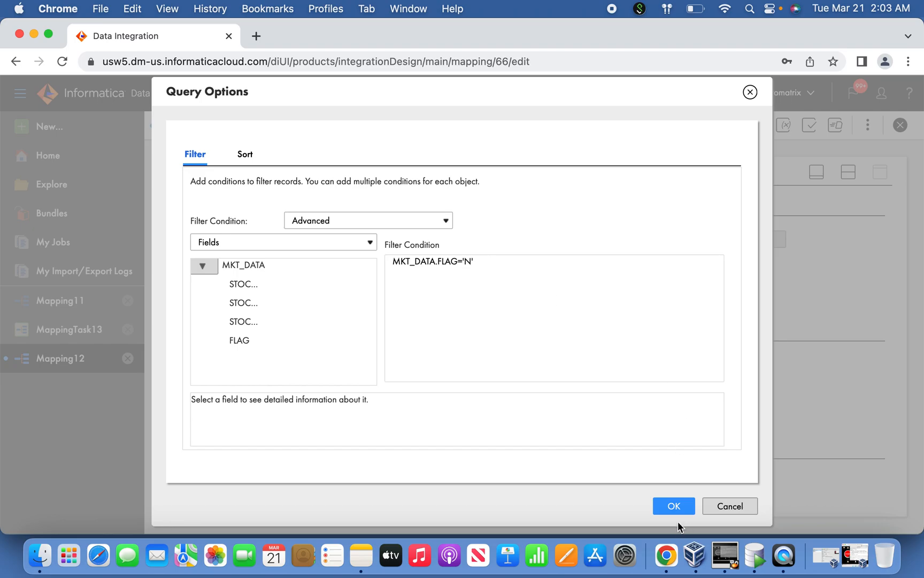
click(672, 506)
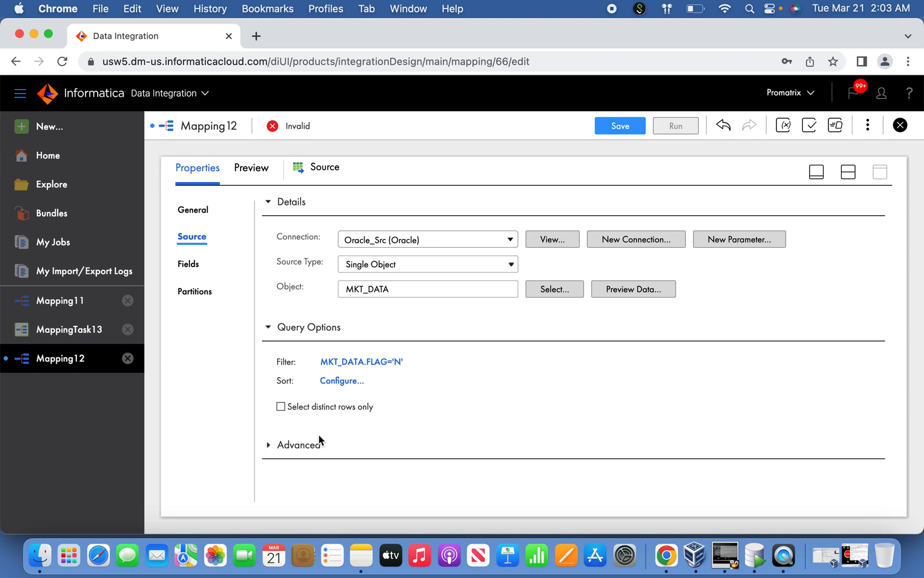
Enter the source post-SQL update mkt_data set flag='Y' under Advanced.
scroll(down, 3)
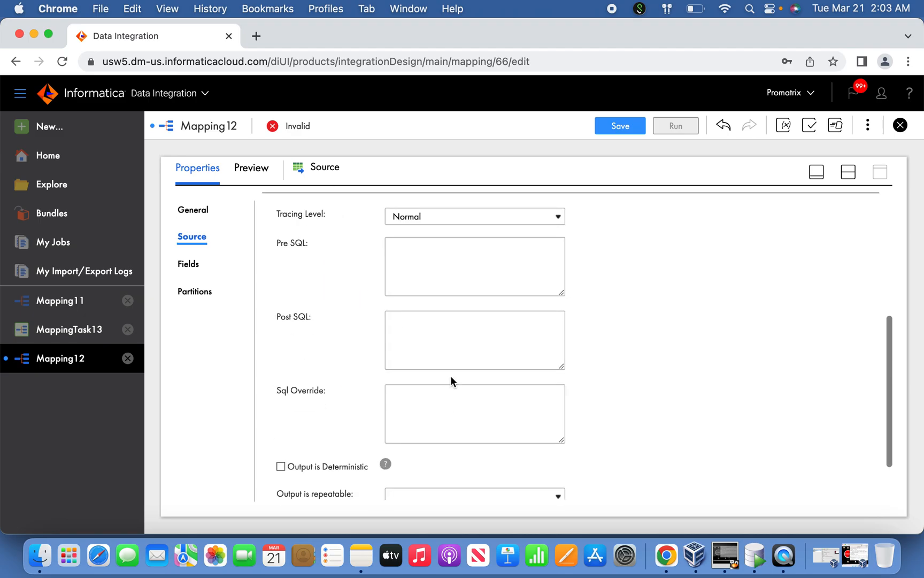
text(update)
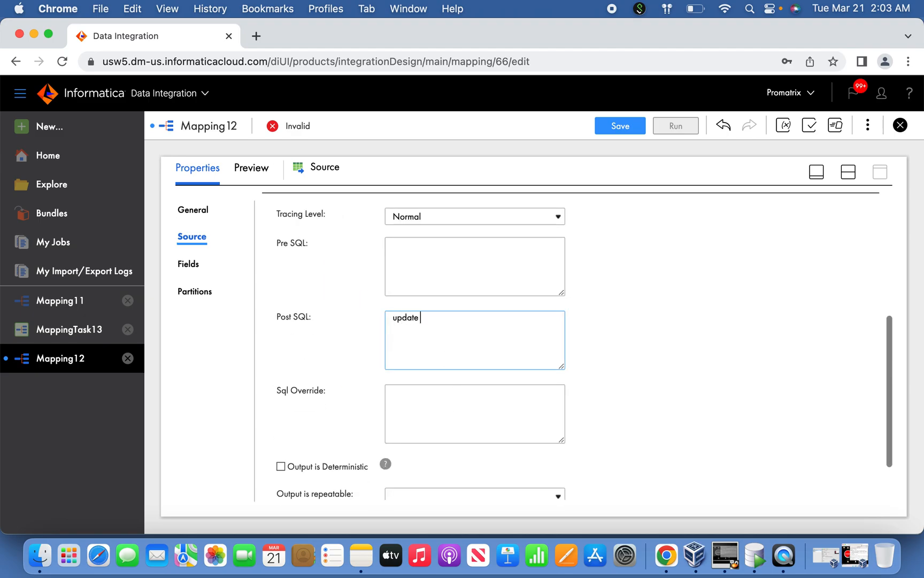
text(mkt_data)
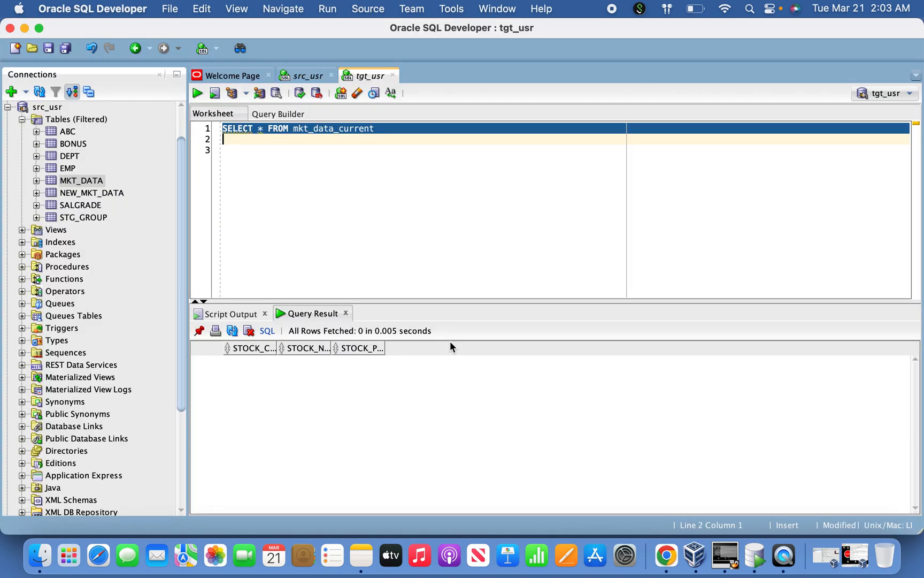
click(307, 75)
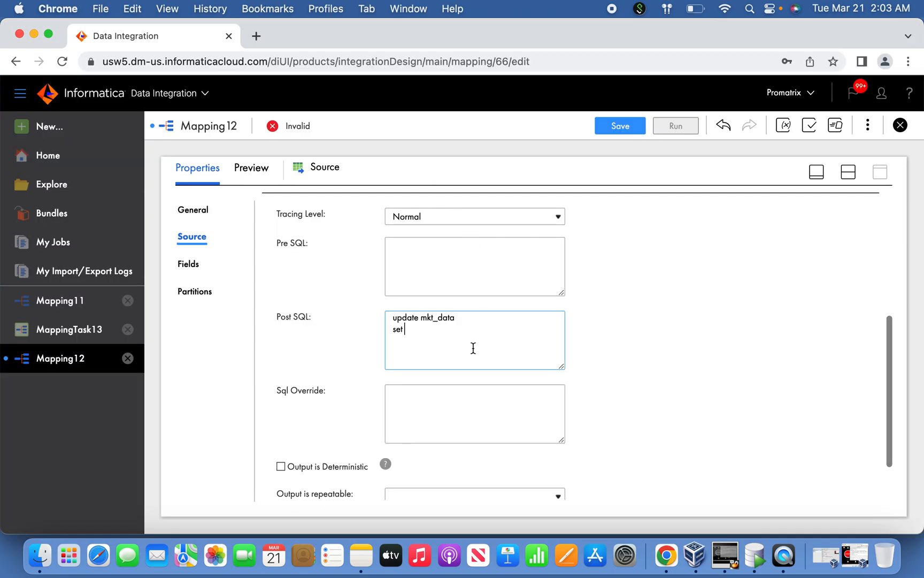
text(flag='Y)
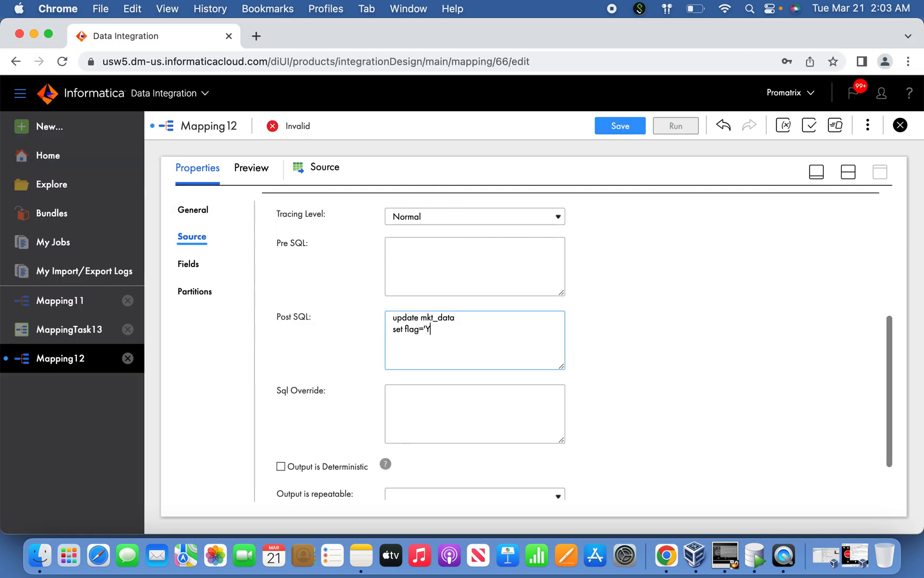
text(')
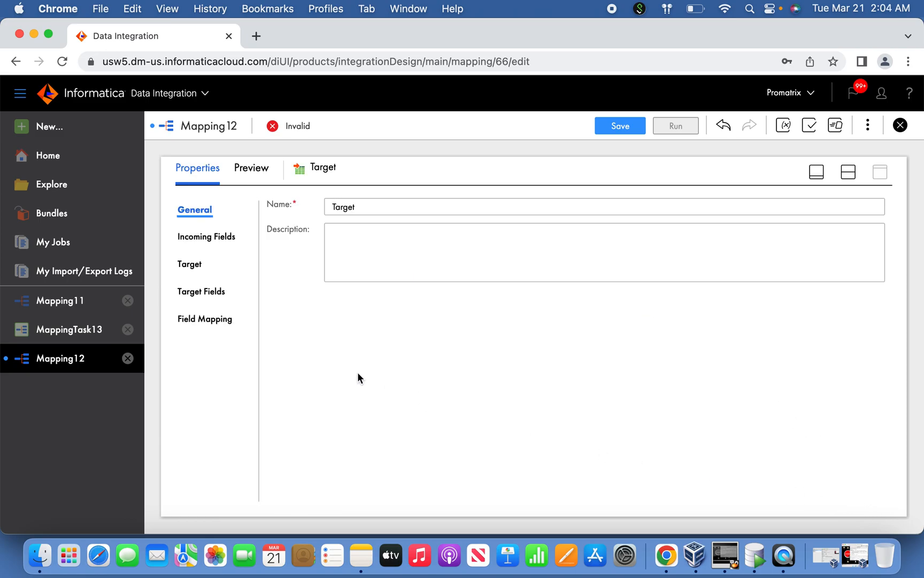
Point the target at single object MKT_DATA_CURRENT on the Oracle_Tgt connection.
click(190, 263)
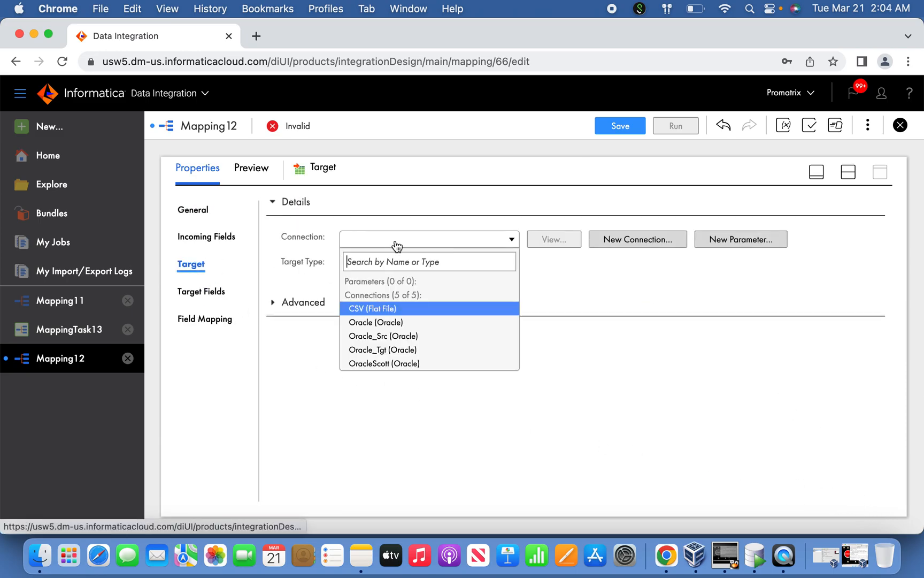
click(382, 349)
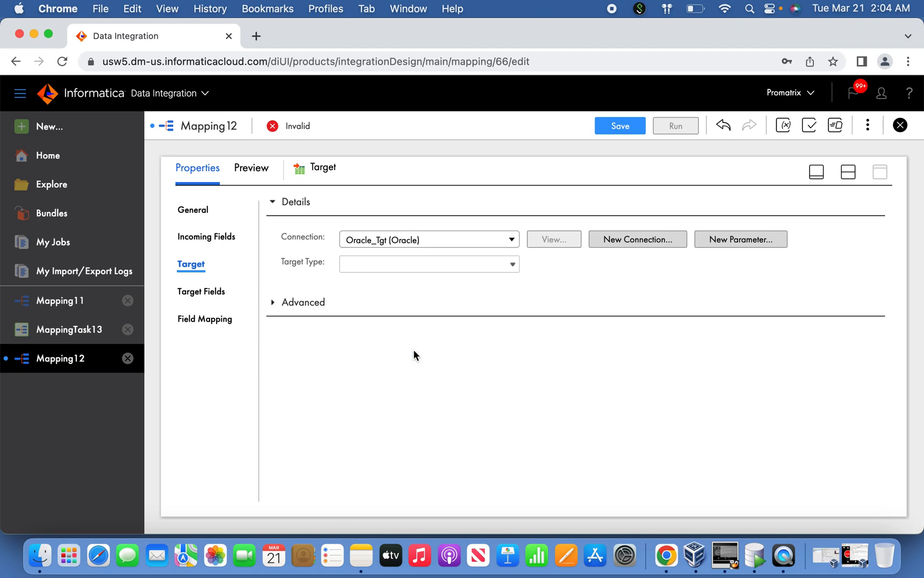
click(428, 262)
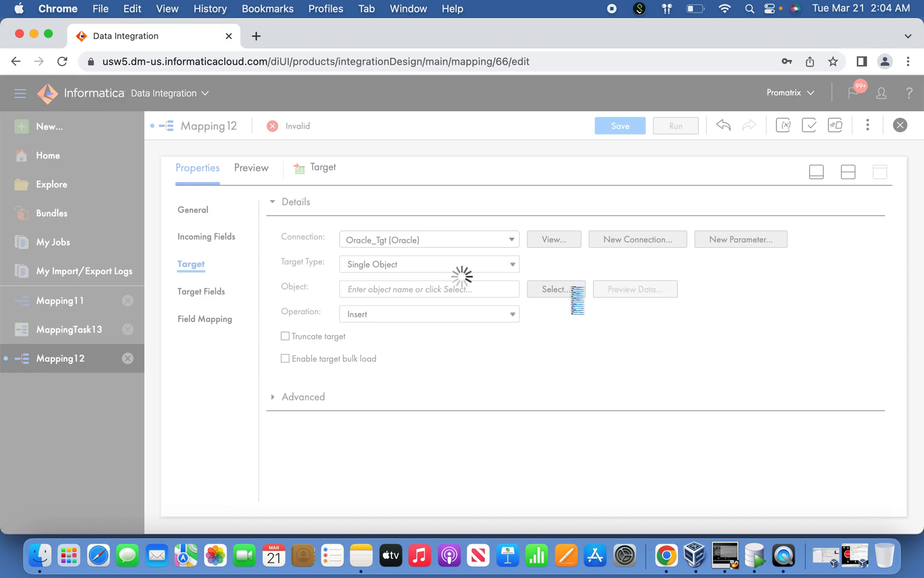
click(553, 289)
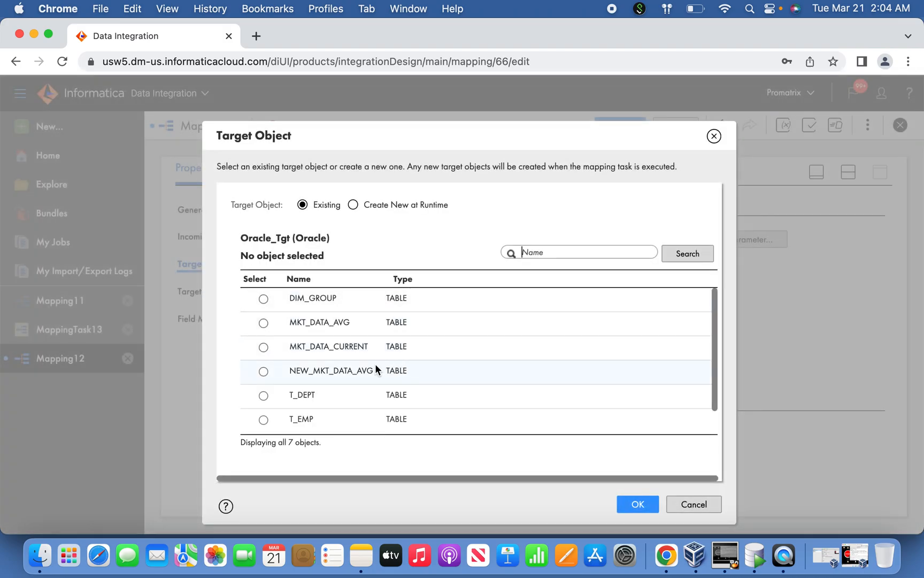
click(263, 346)
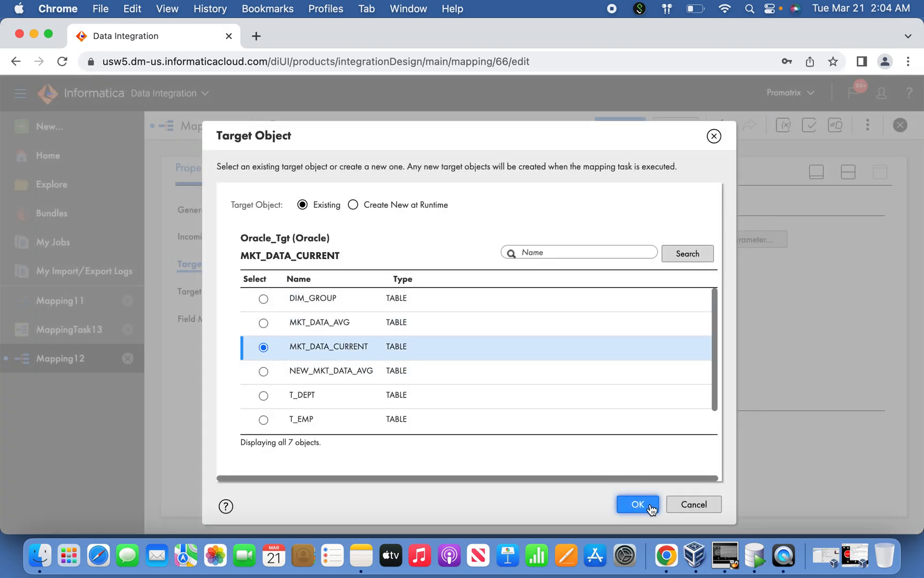
click(637, 504)
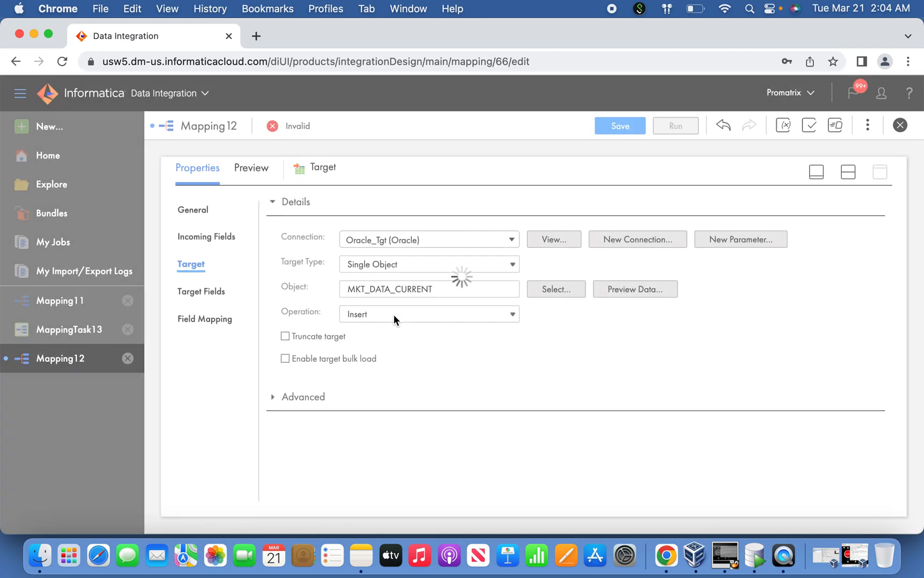
Set the target operation to Upsert with STOCK_CODE as the update column.
click(428, 313)
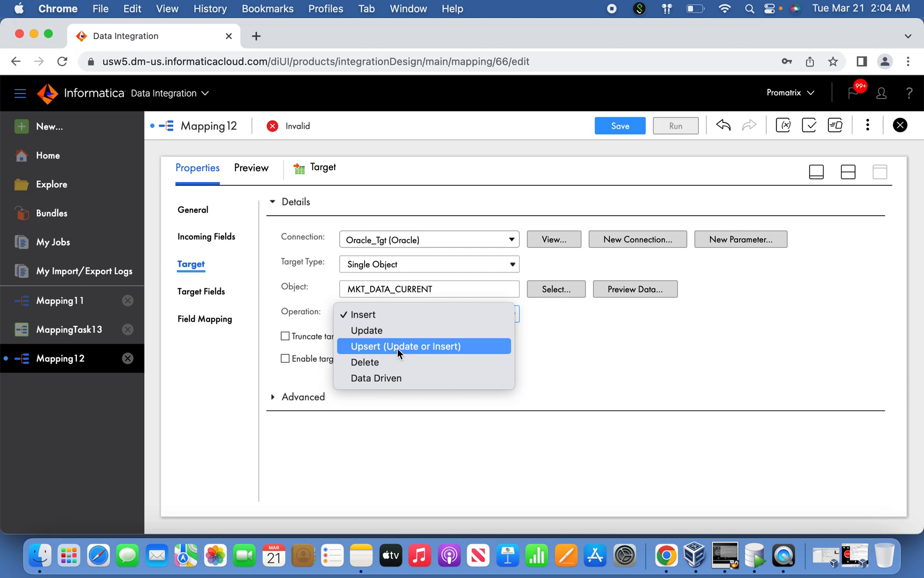
click(406, 346)
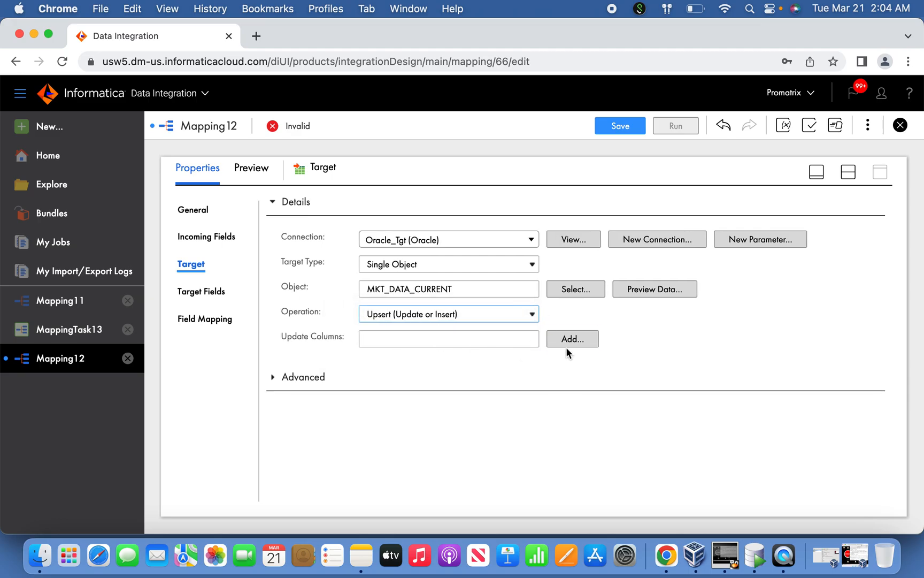
click(571, 337)
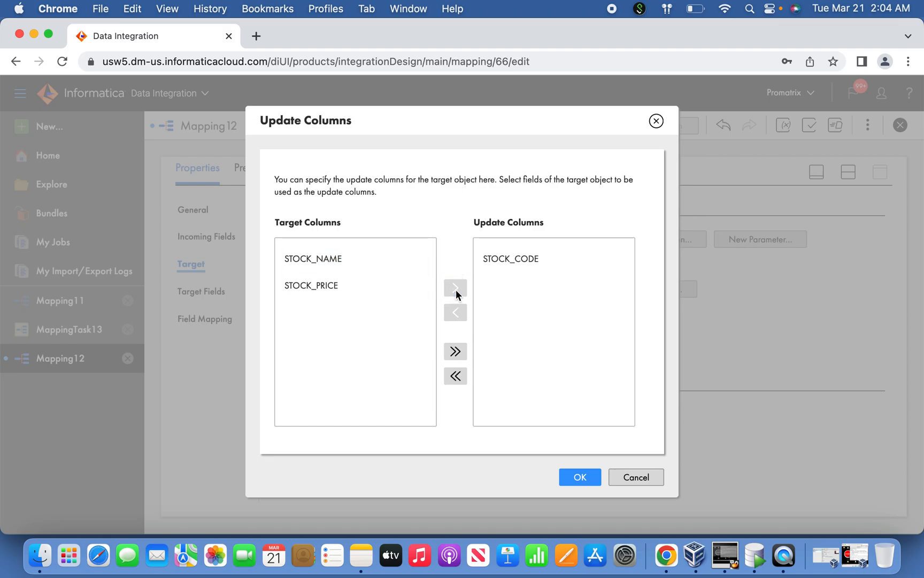
click(578, 476)
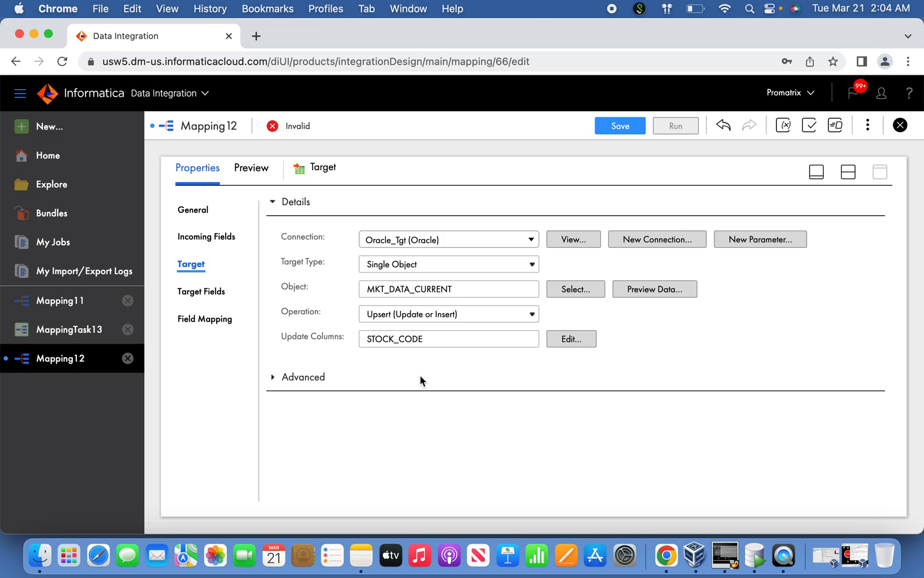
mouse_move(615, 141)
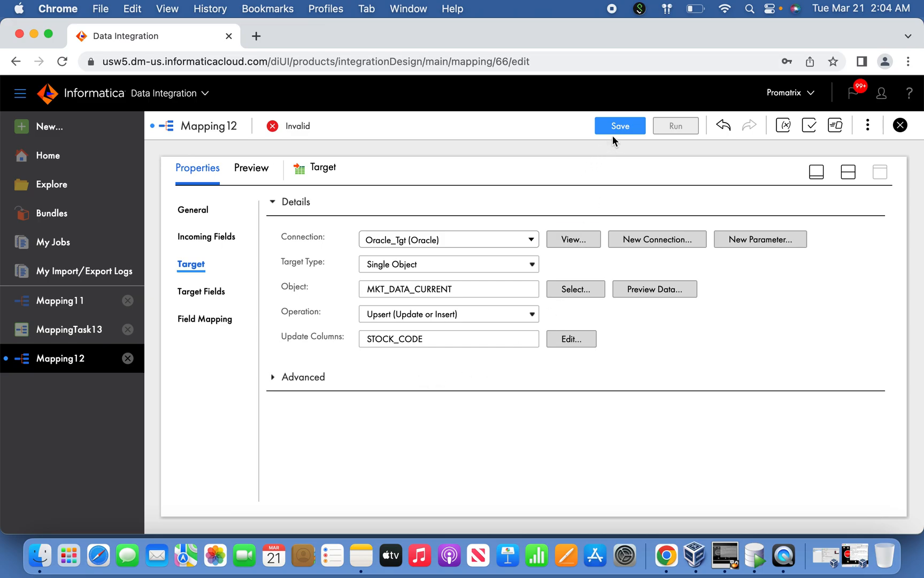
Save Mapping12, auto-map its target fields, and dismiss the save confirmation.
click(619, 126)
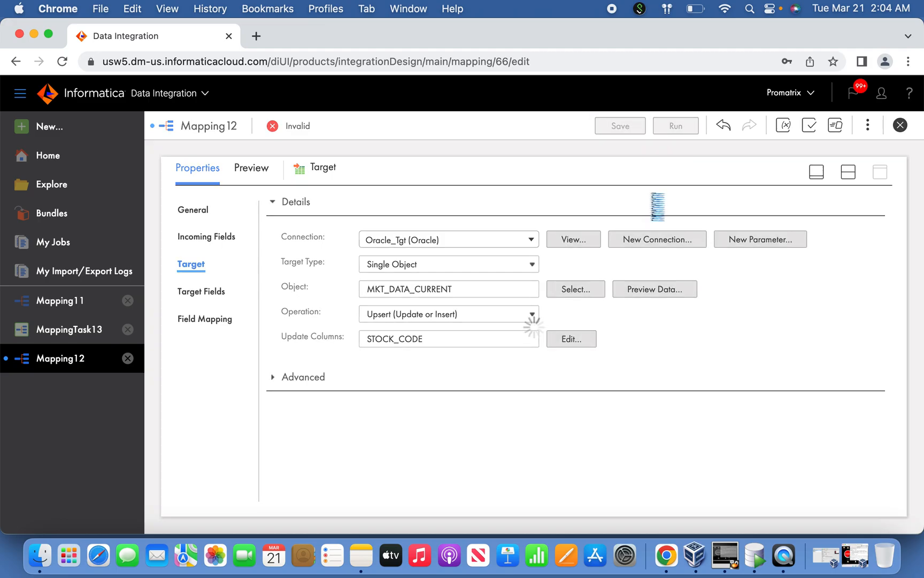
click(619, 126)
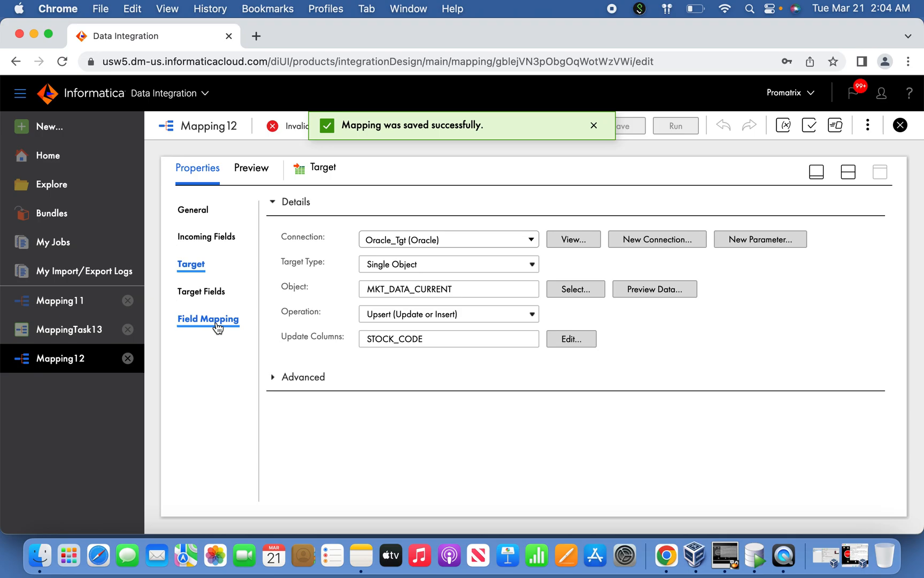
click(208, 319)
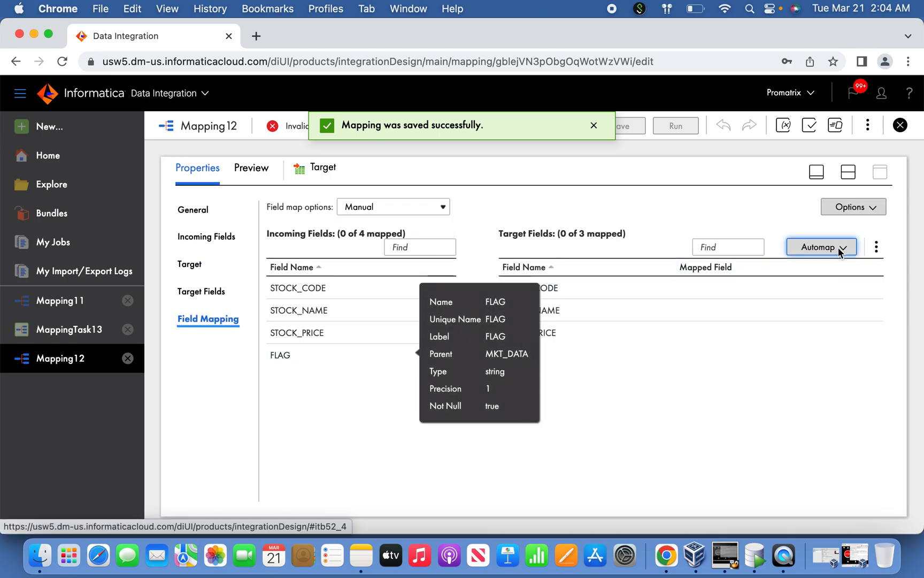
click(816, 246)
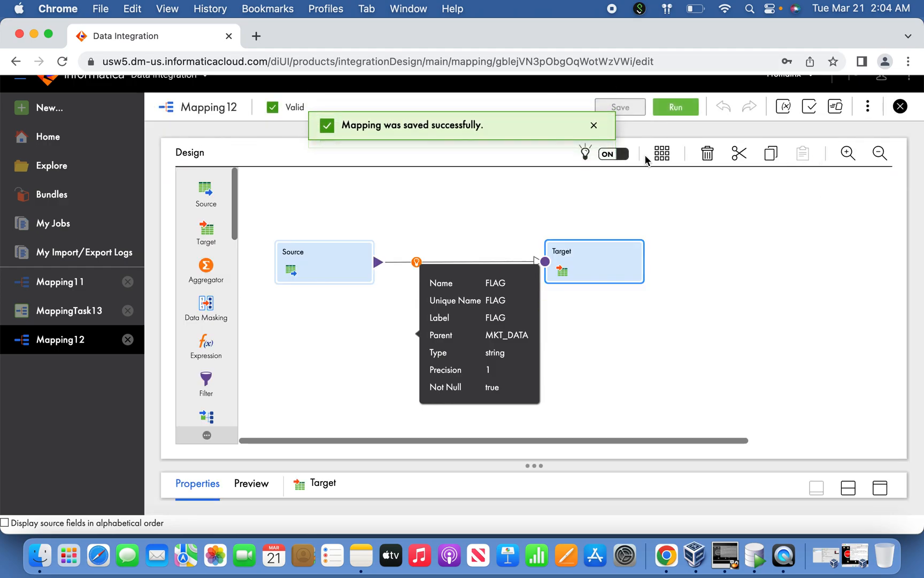
mouse_move(610, 366)
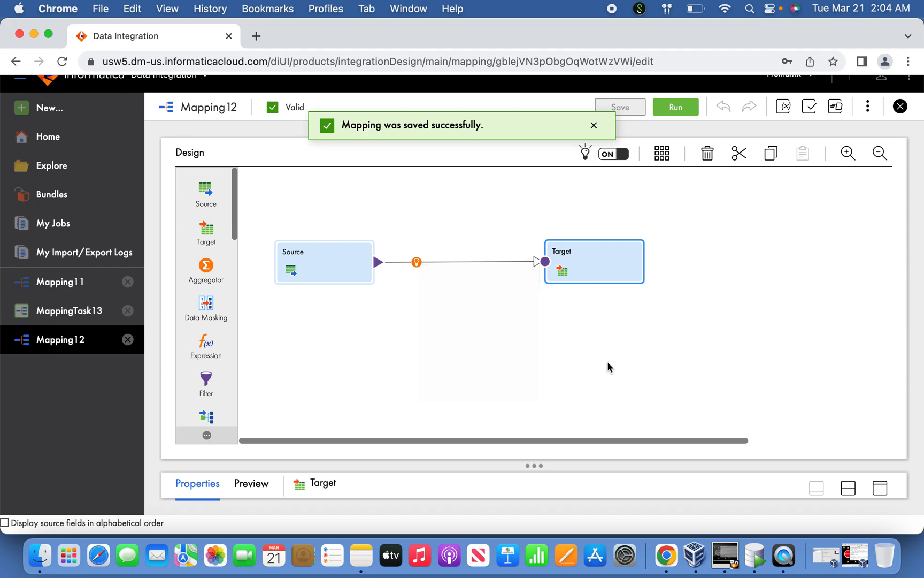
mouse_move(639, 266)
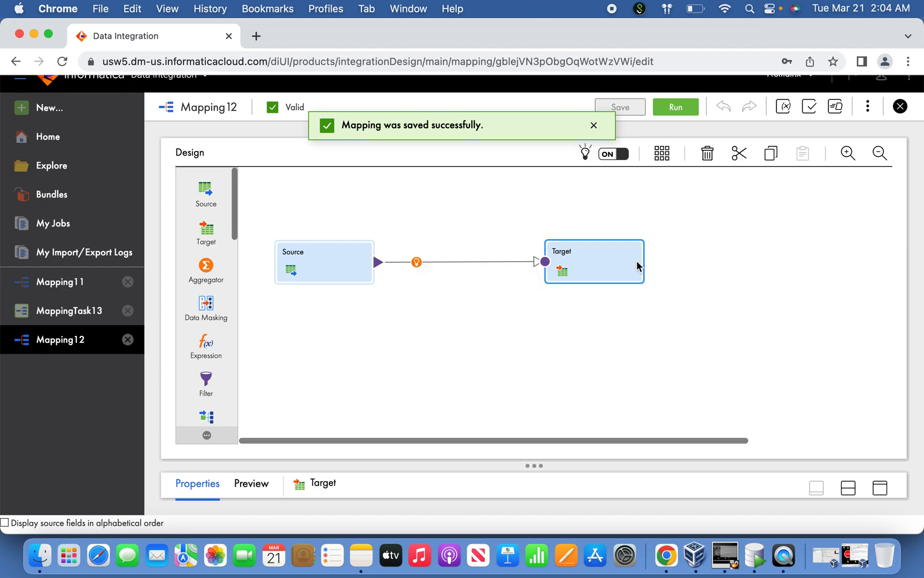
click(594, 125)
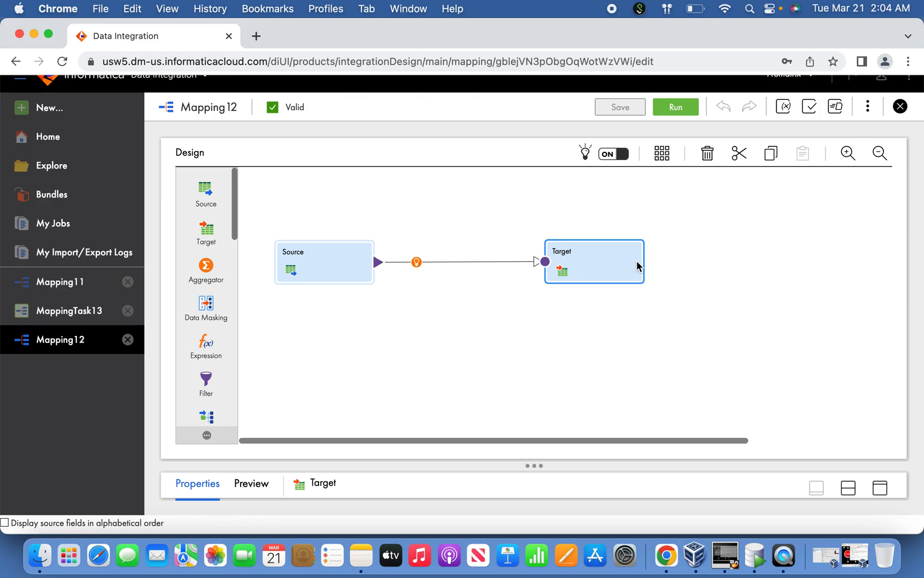
mouse_move(56, 137)
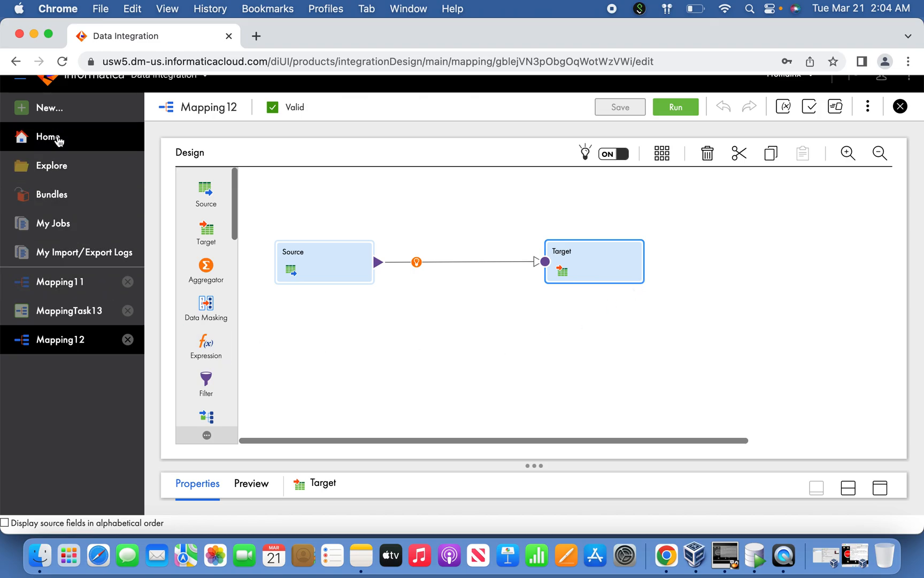
Create MappingTask14 using runtime environment DESKTOP-14FUE7Q and Mapping12.
click(48, 108)
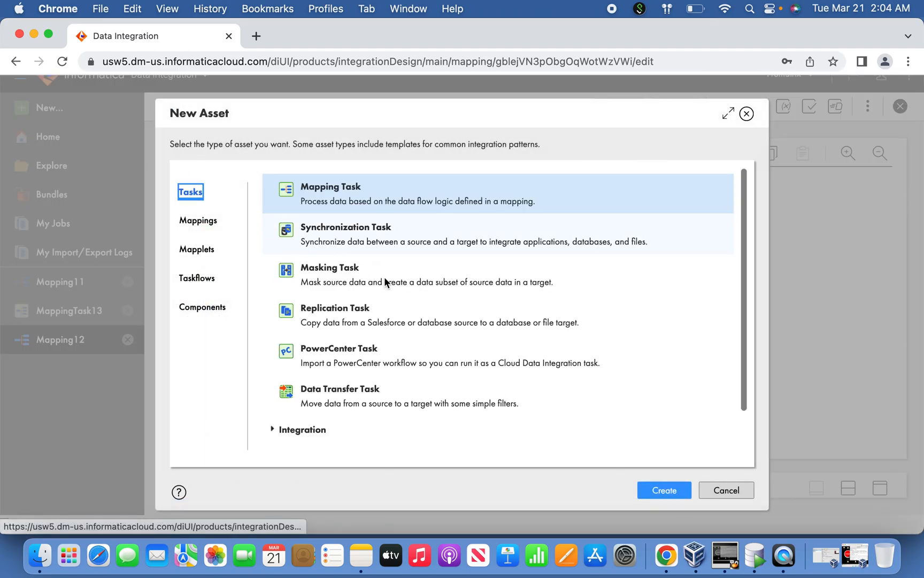
click(663, 489)
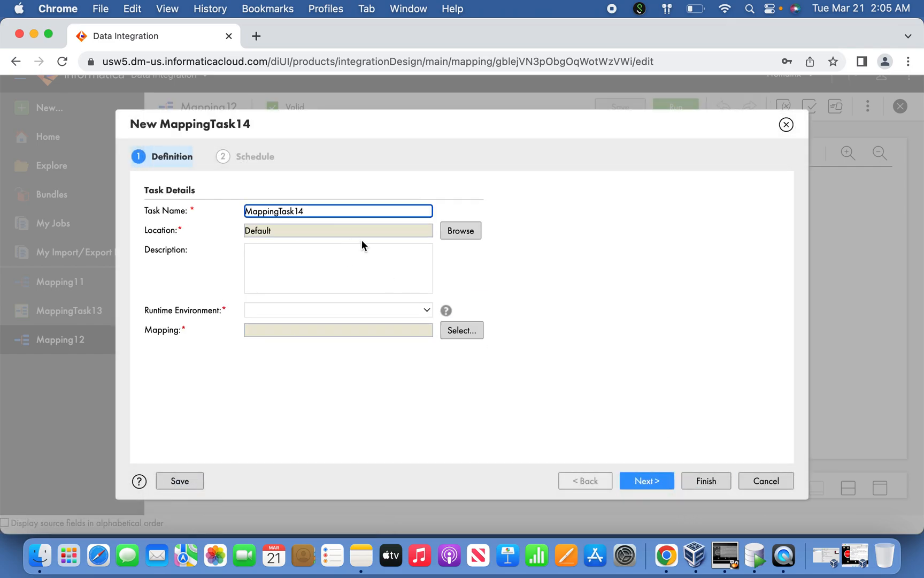
click(337, 309)
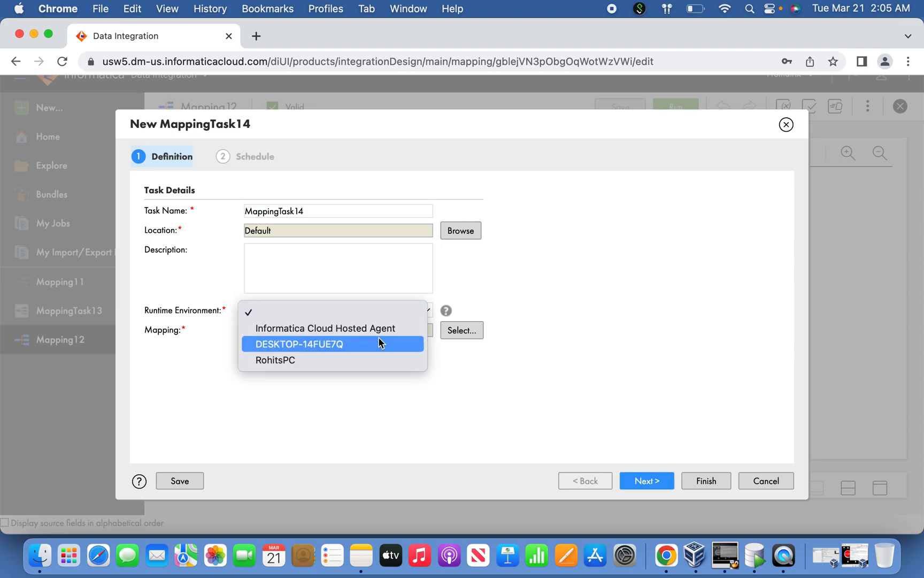
click(300, 344)
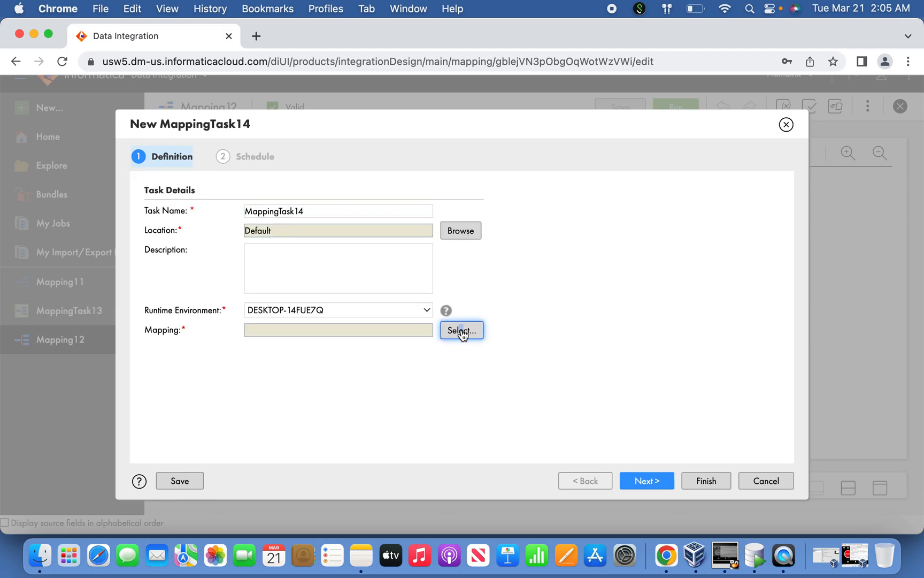
click(461, 330)
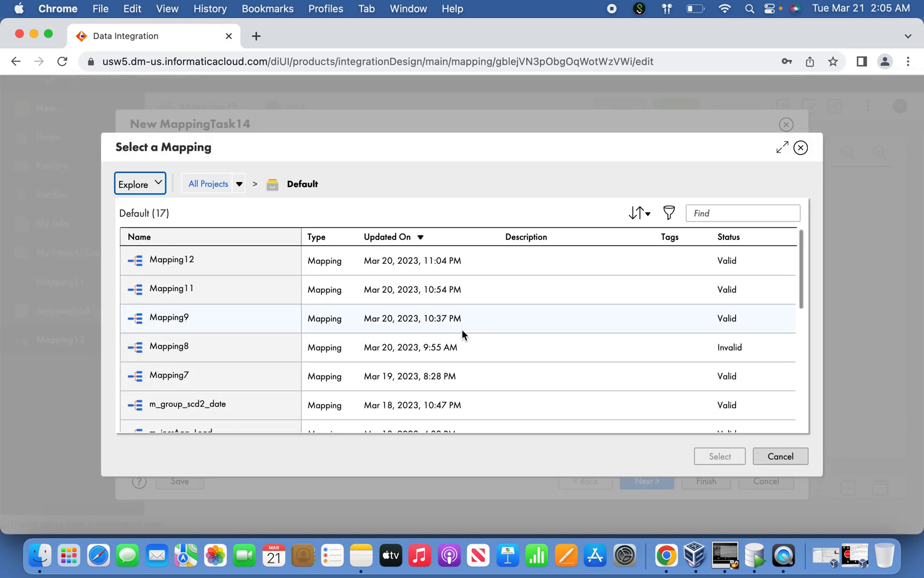
click(171, 260)
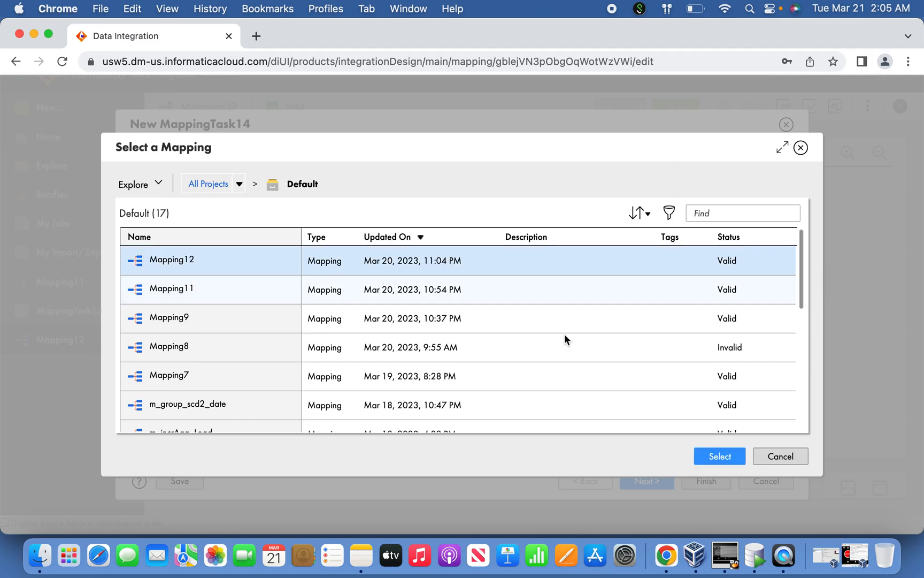
click(718, 456)
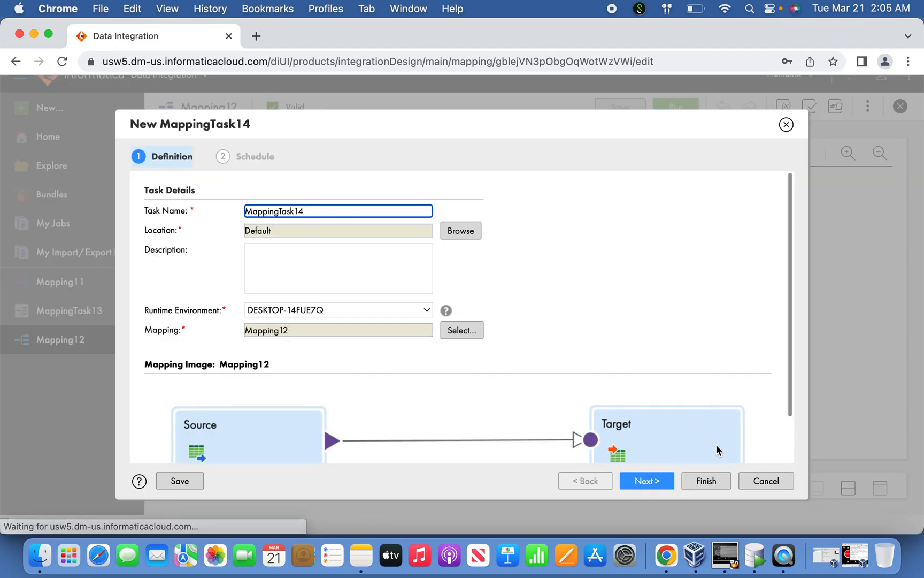
click(646, 481)
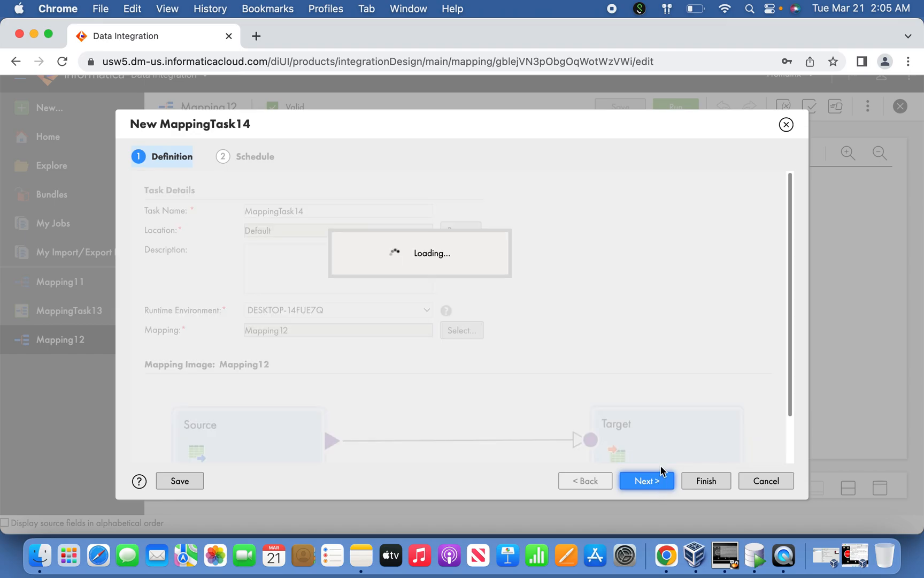
Add the session property Treat Source Rows as = Update and finish the task.
click(647, 481)
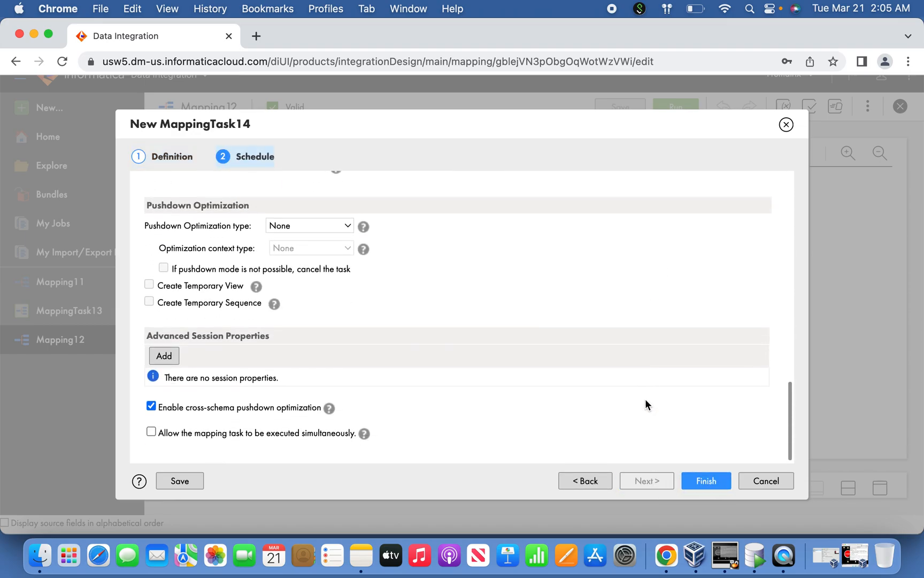
click(164, 356)
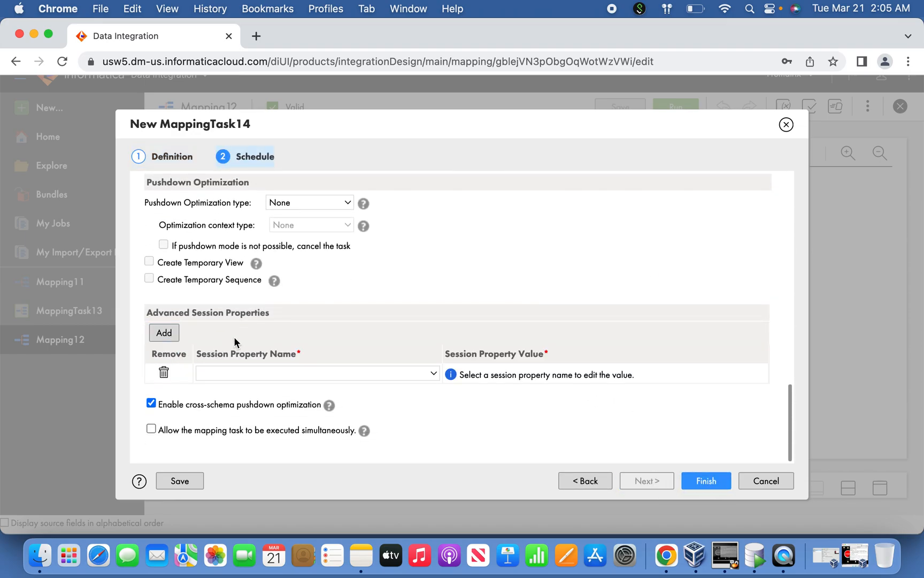
click(317, 372)
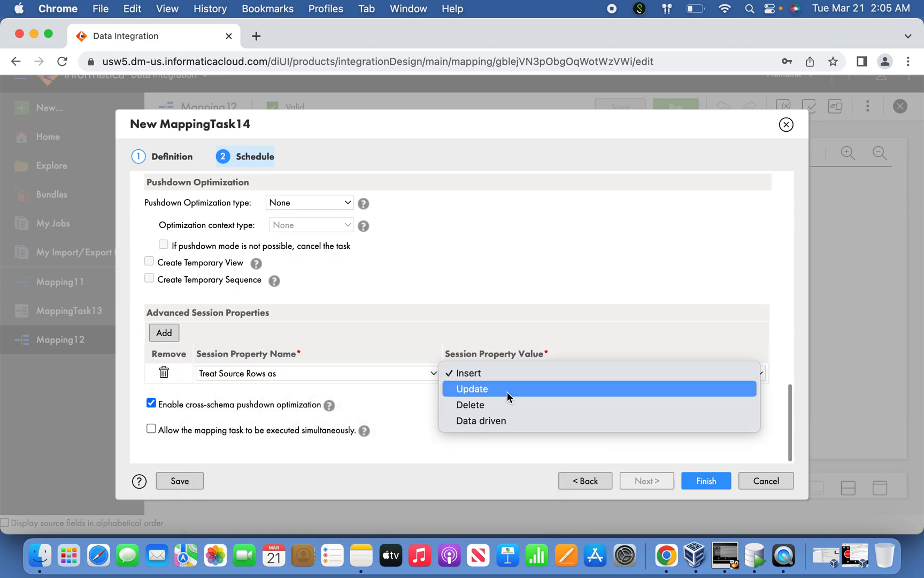
click(471, 388)
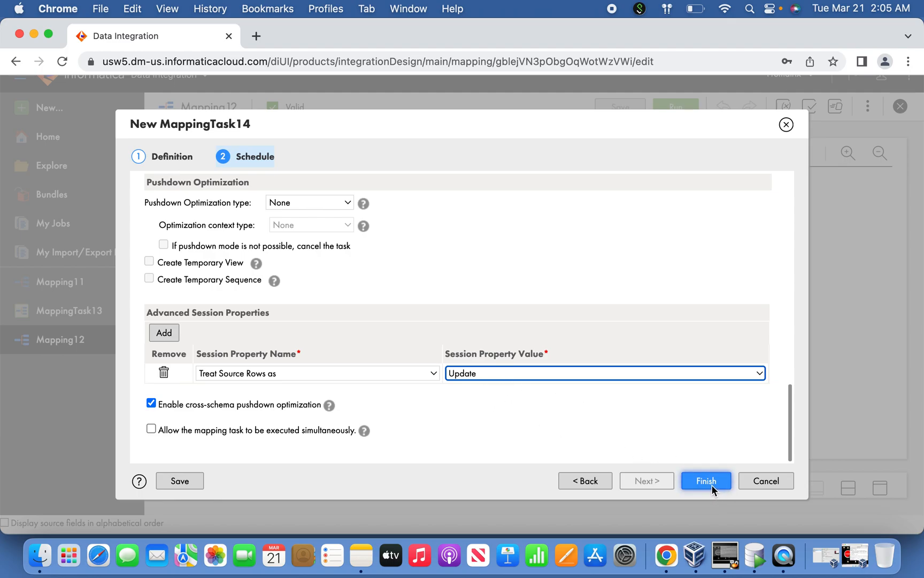
mouse_move(713, 490)
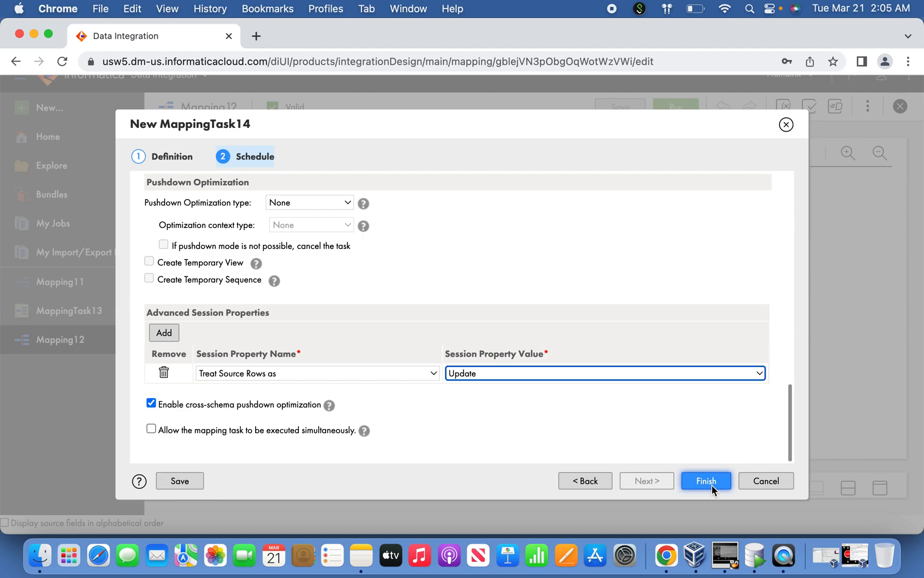
click(706, 481)
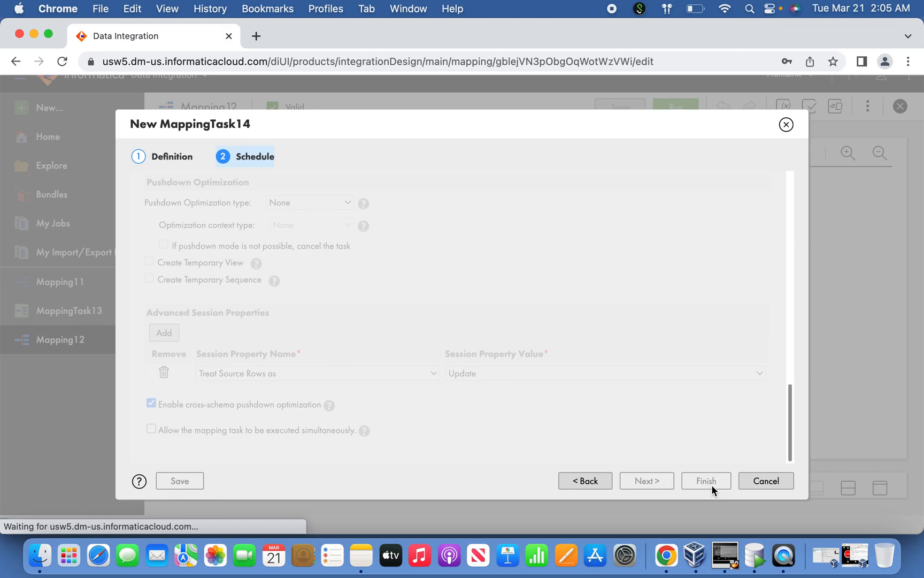
click(705, 480)
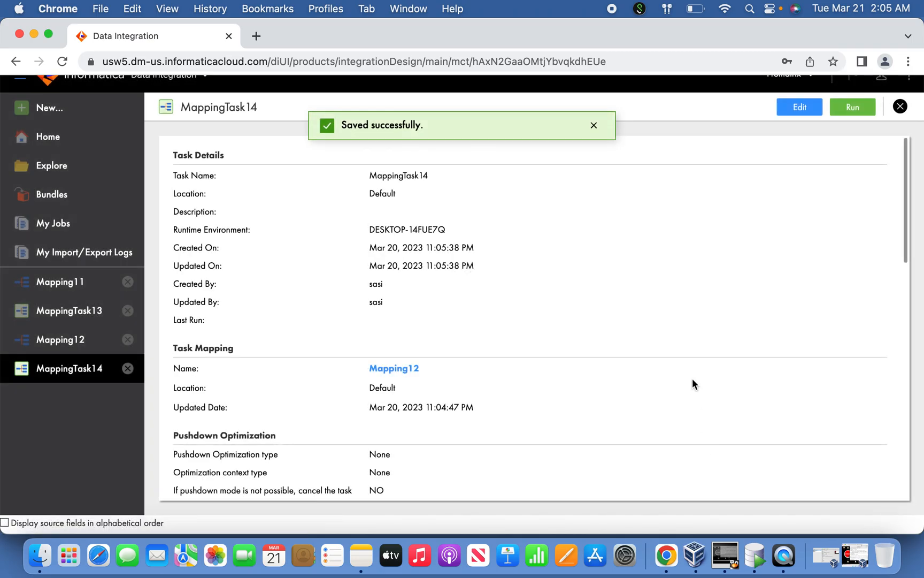
Review MappingTask14's details, highlight the Update value, and run the task.
scroll(down, 3)
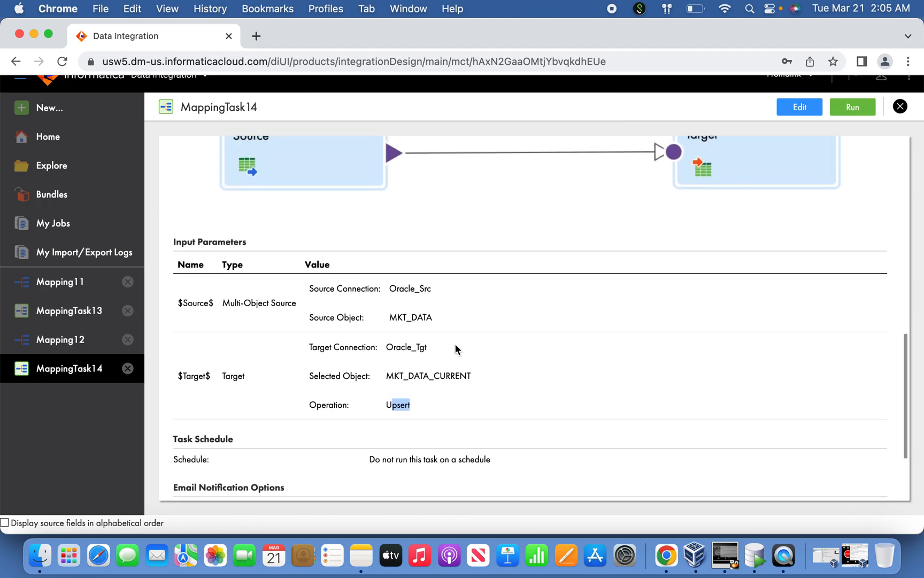
scroll(down, 3)
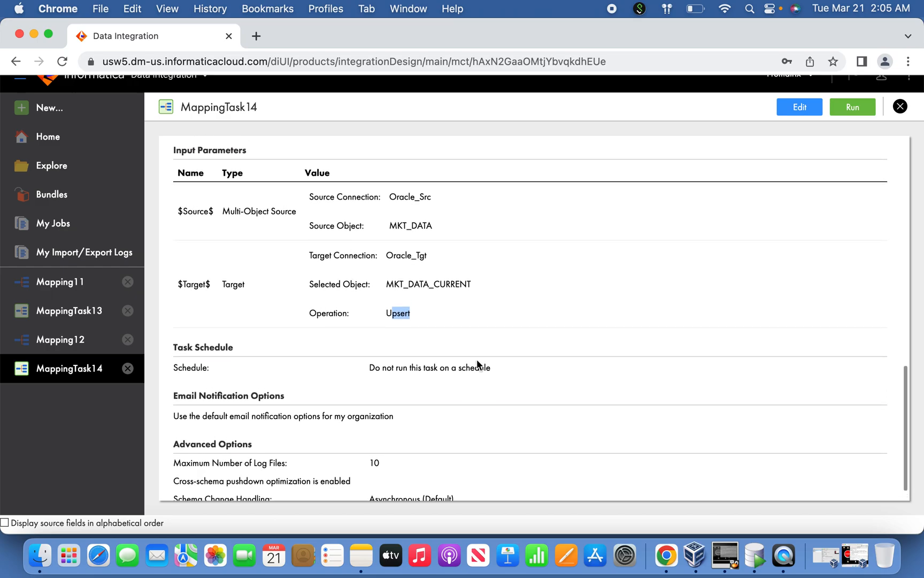
scroll(down, 3)
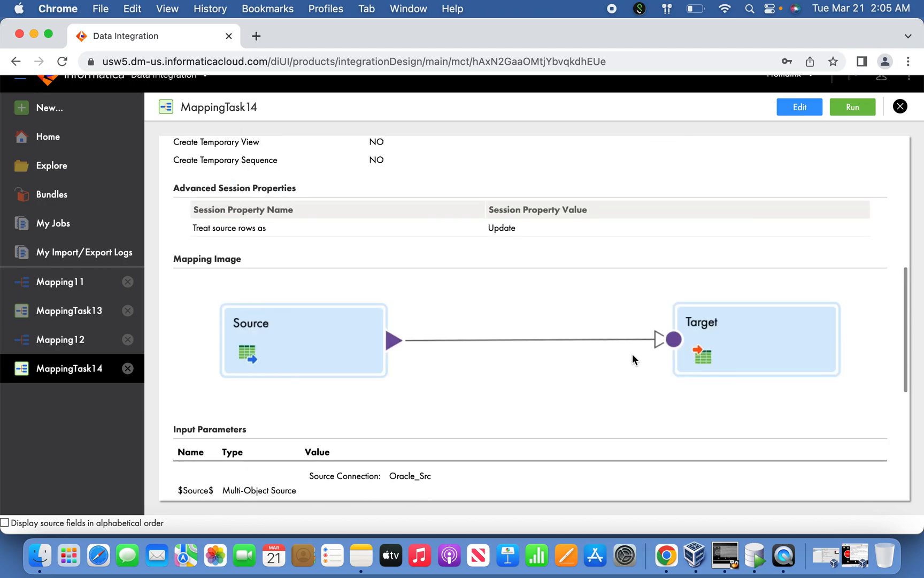
double_click(501, 227)
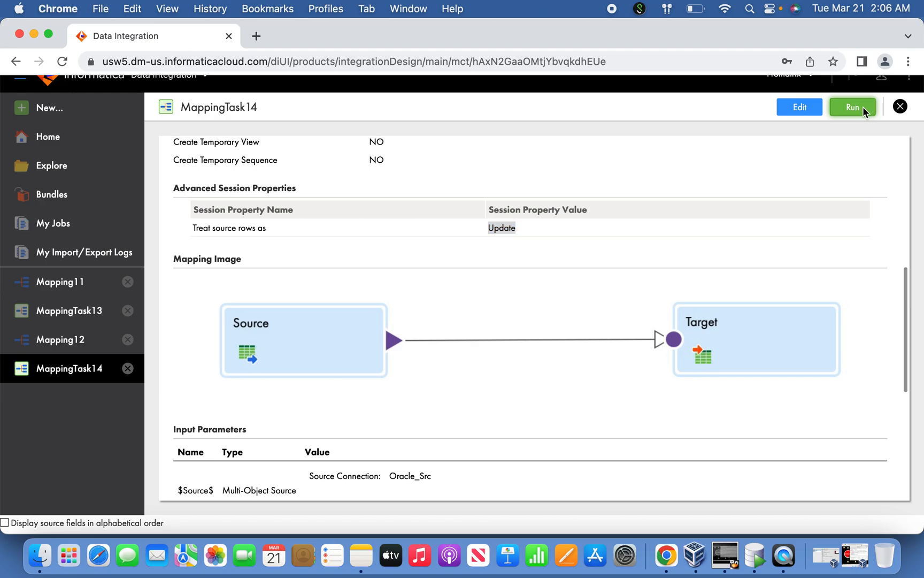
click(851, 106)
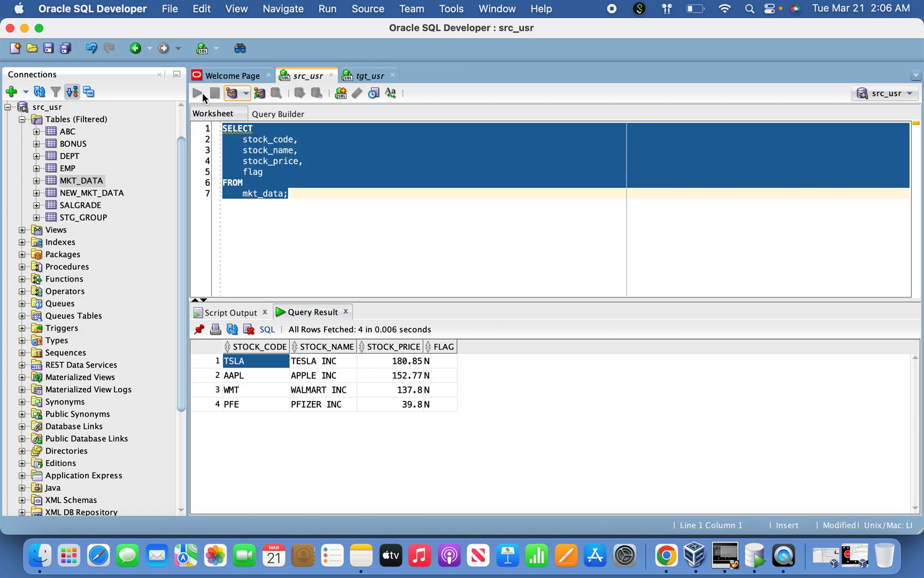
Rerun the mkt_data source query to confirm four rows with TSLA at 180.85.
click(368, 76)
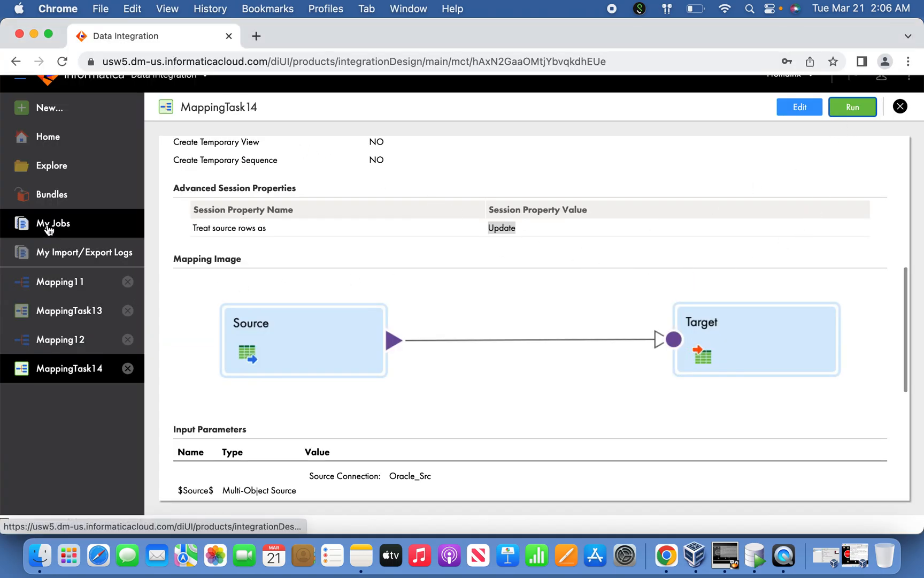
Refresh My Jobs to see MappingTask13's two successful runs.
click(53, 223)
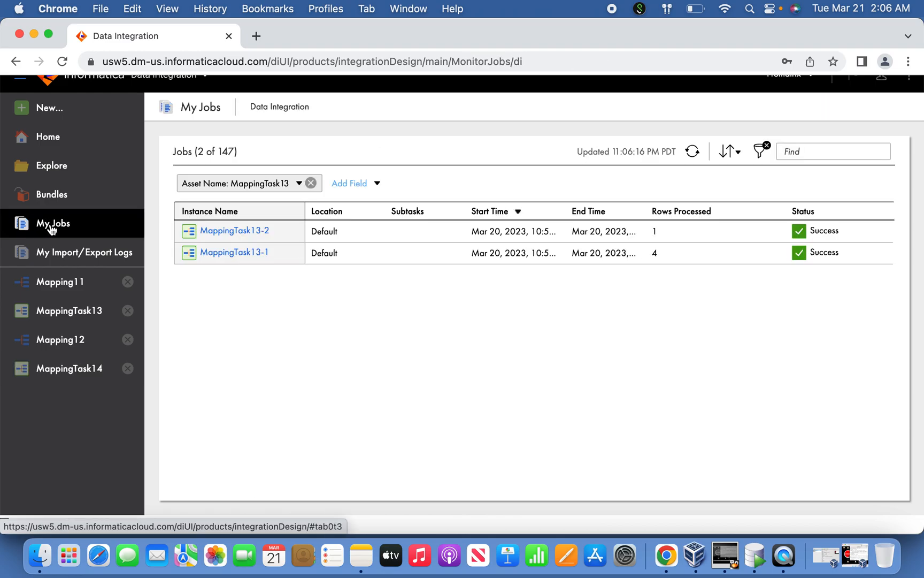
click(693, 152)
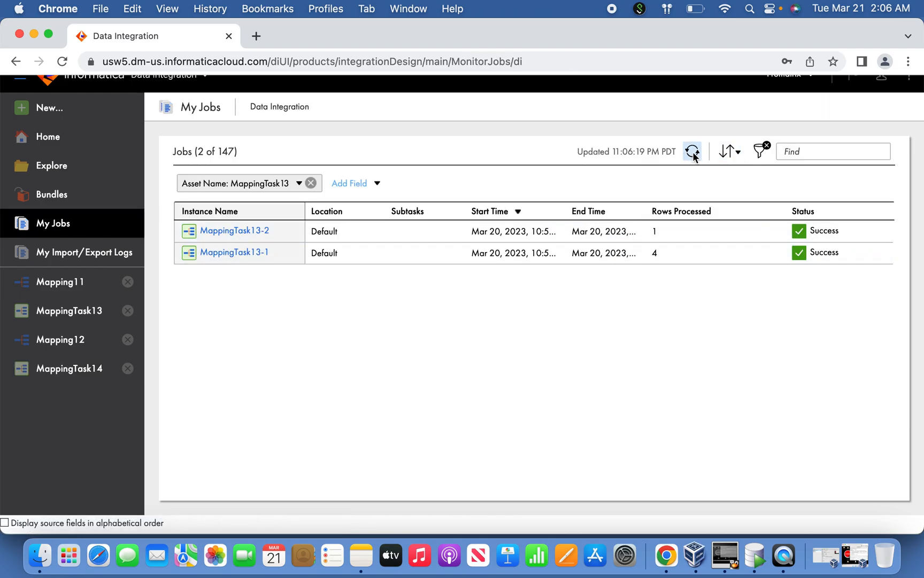
click(692, 151)
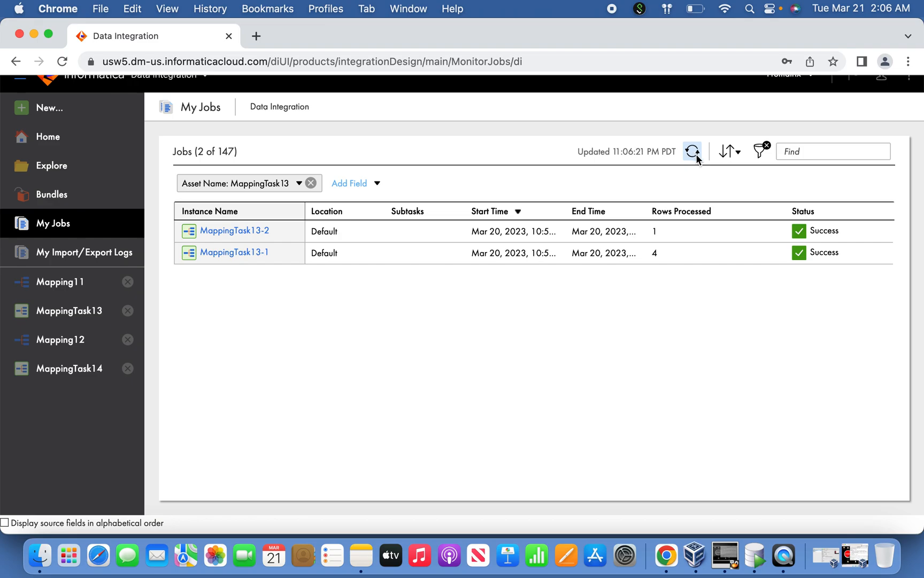
click(693, 151)
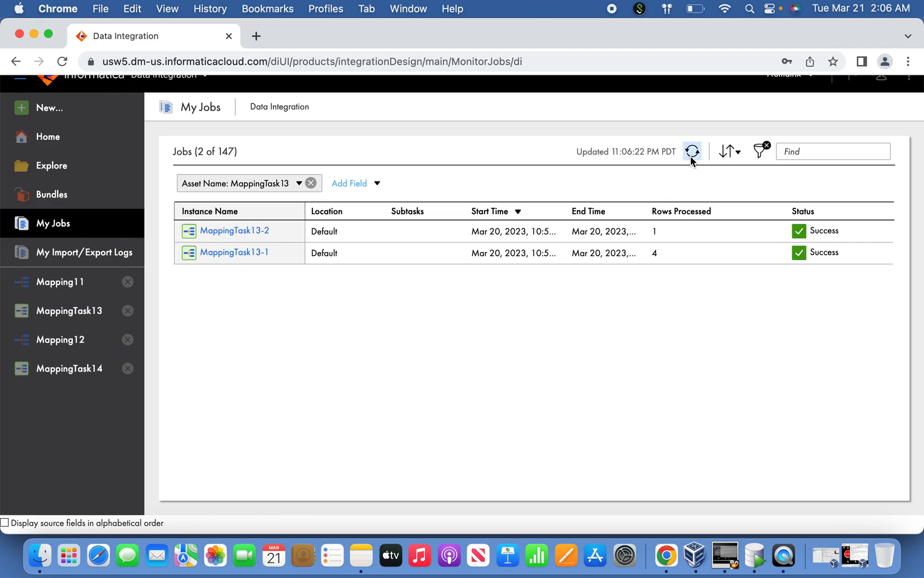
Return to MappingTask14's Task Details page and scroll through it.
click(69, 368)
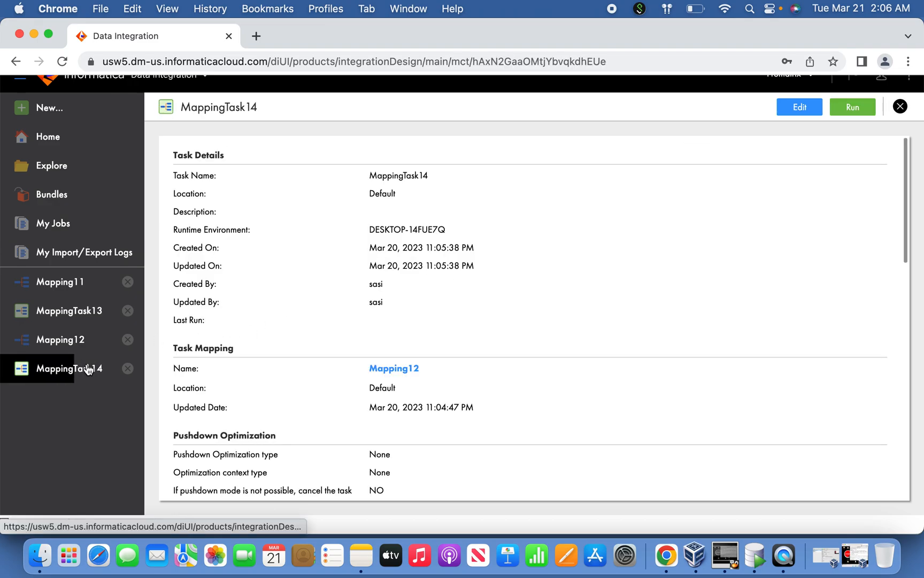
scroll(down, 3)
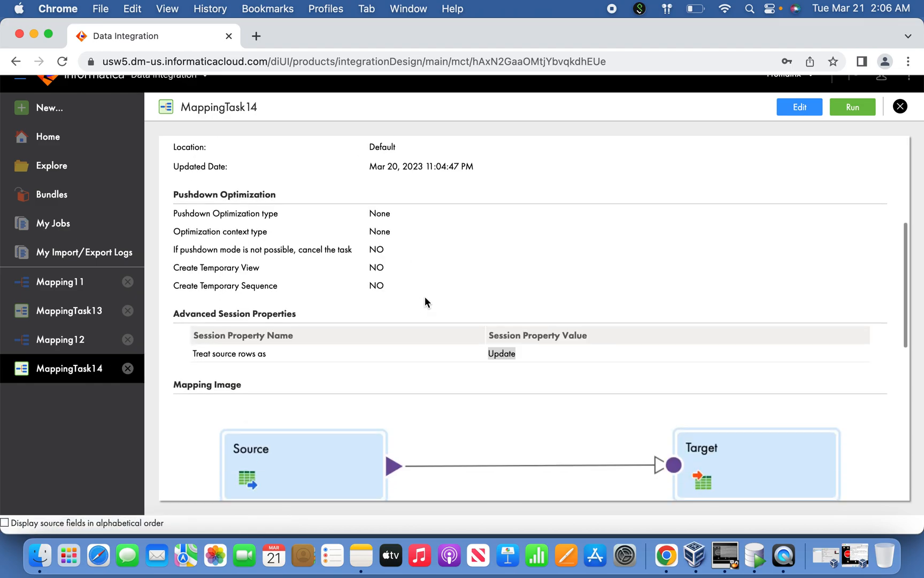
scroll(up, 3)
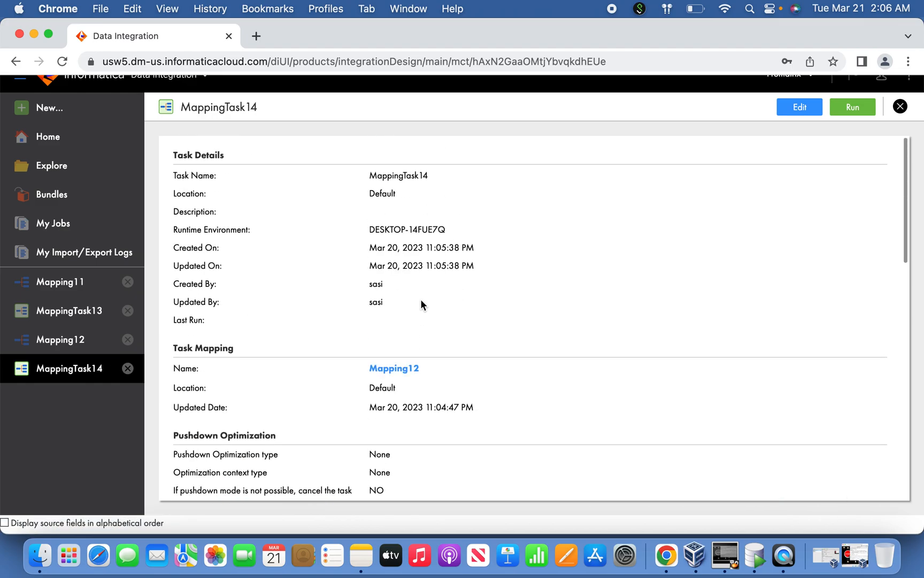
mouse_move(92, 371)
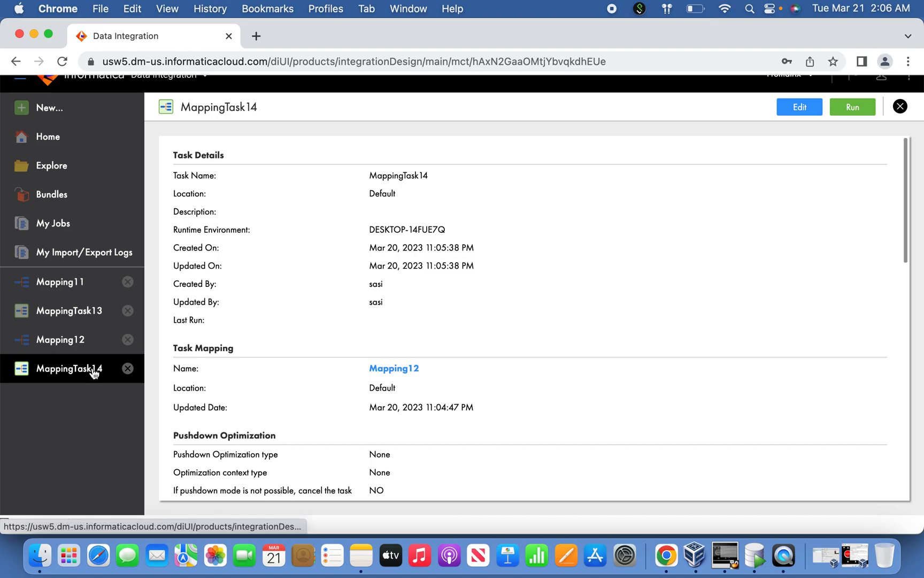
scroll(down, 3)
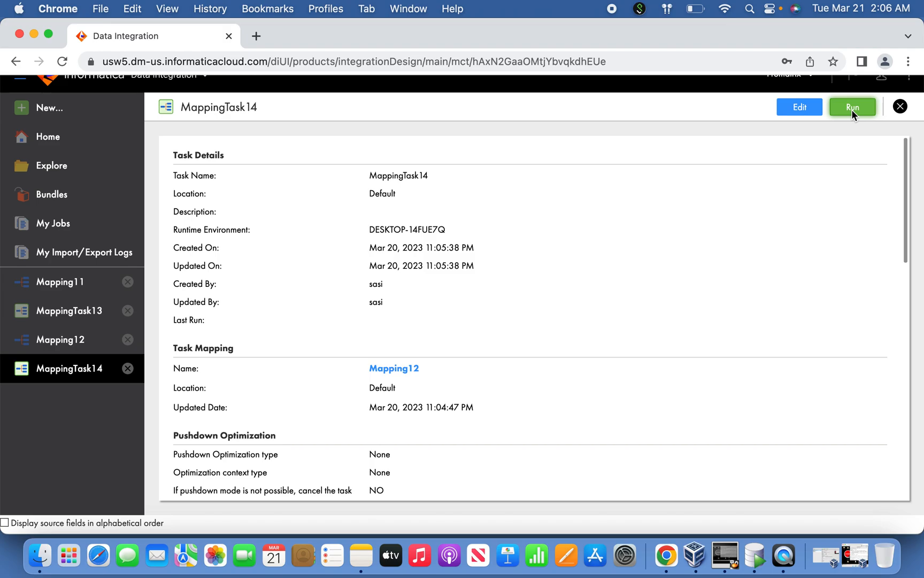
Run MappingTask14 again and watch MappingTask14-2 show as Running in My Jobs.
click(852, 107)
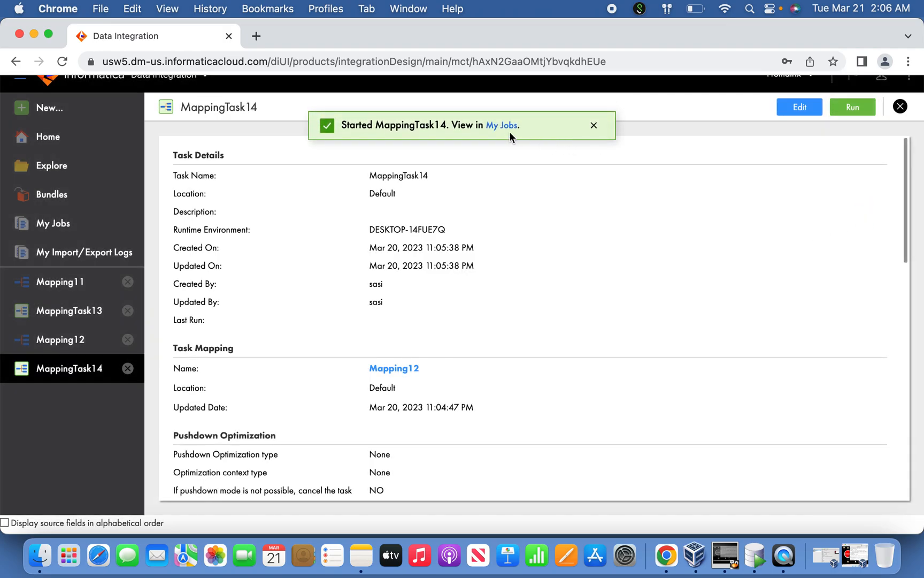
click(502, 125)
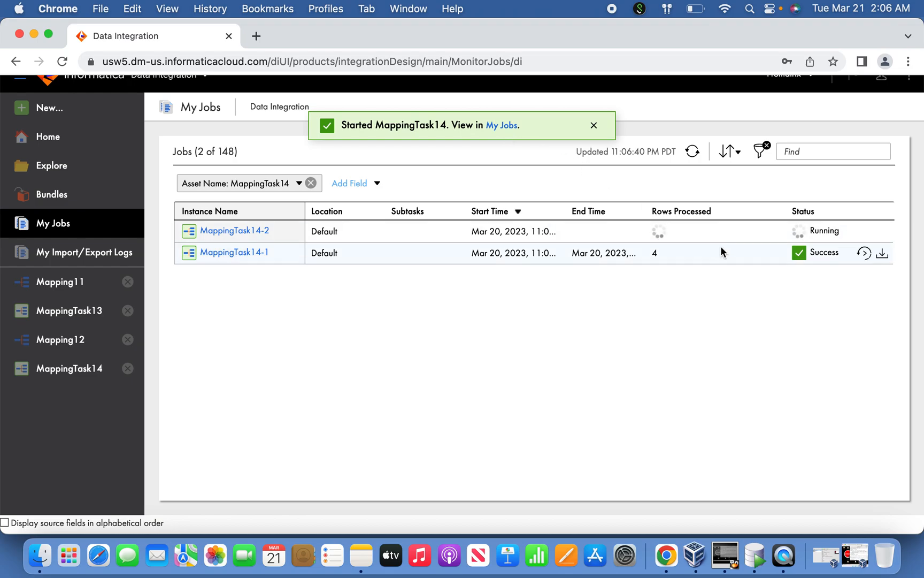
click(692, 151)
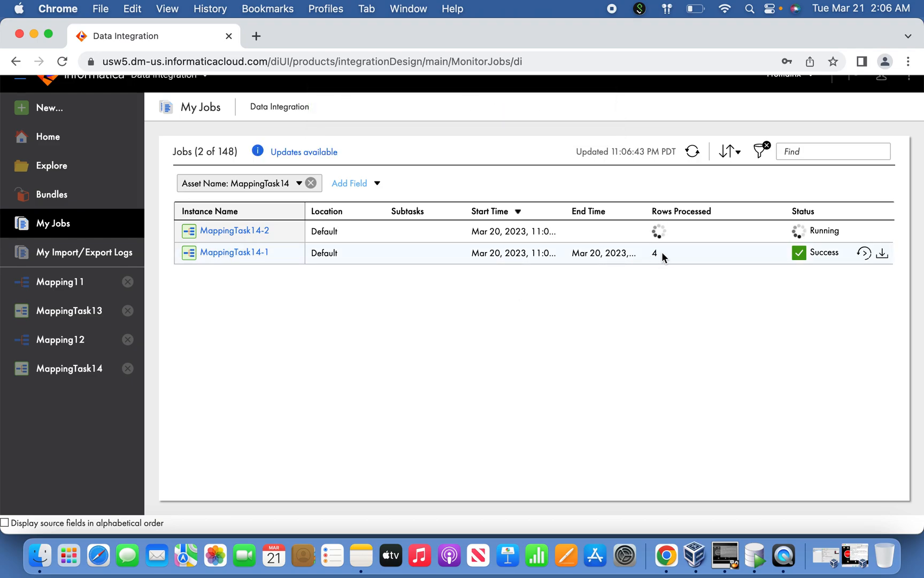
mouse_move(664, 230)
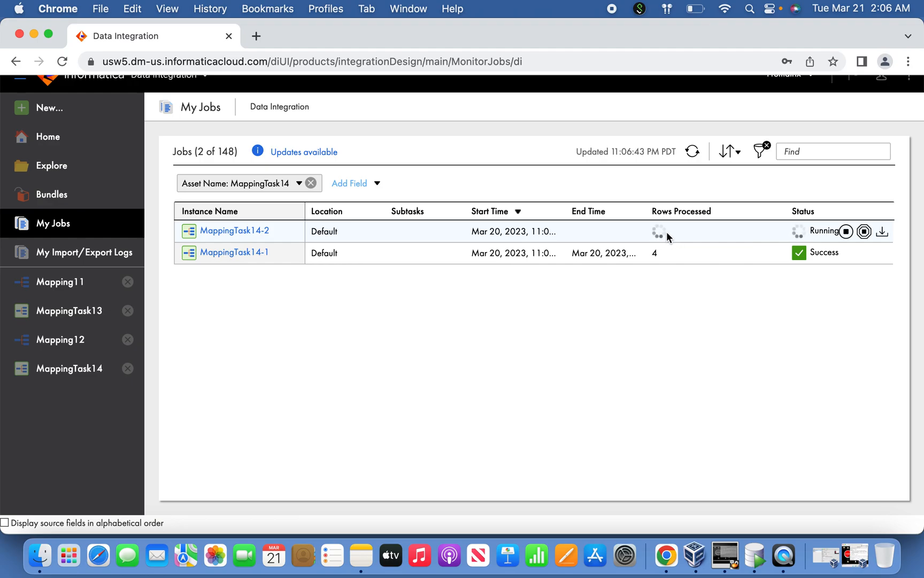
mouse_move(661, 242)
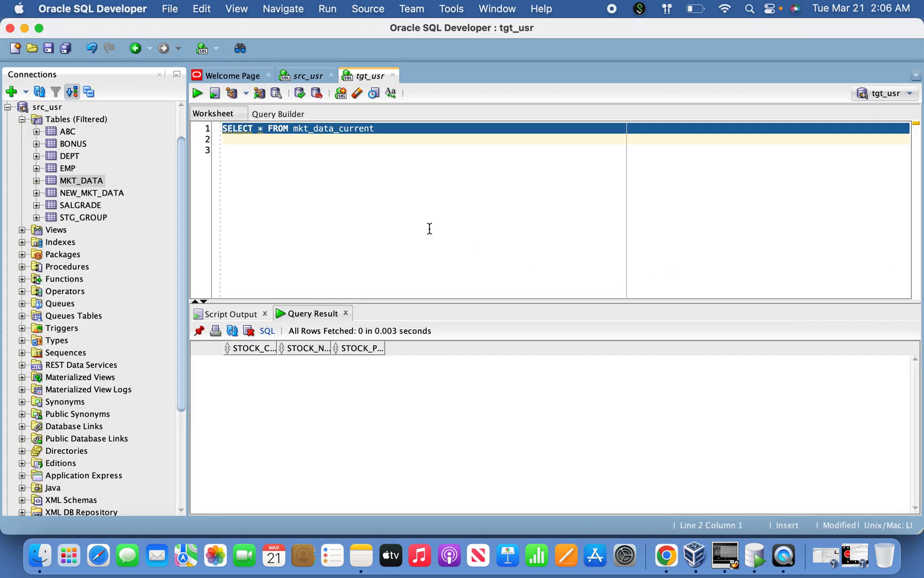
Query mkt_data_current in tgt_usr, then rerun the mkt_data query in src_usr.
click(197, 93)
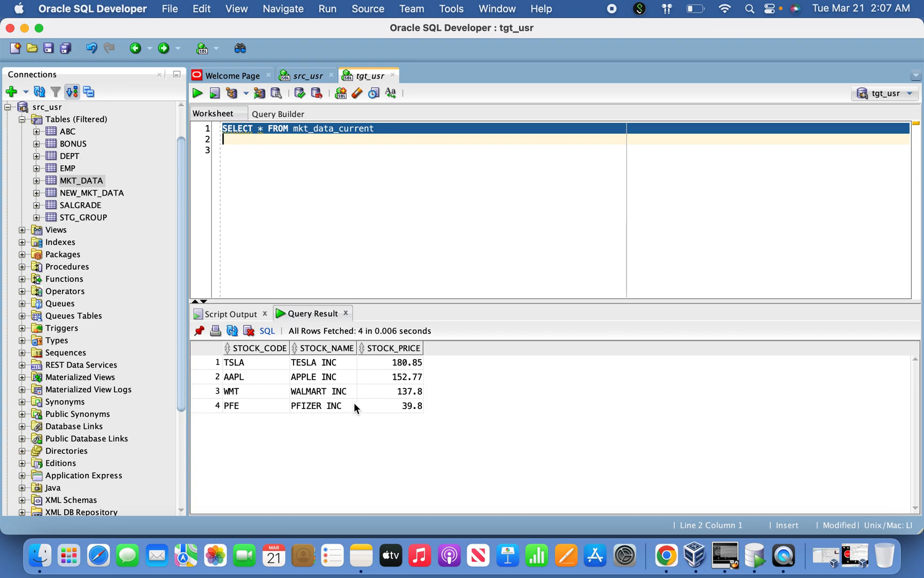
click(306, 75)
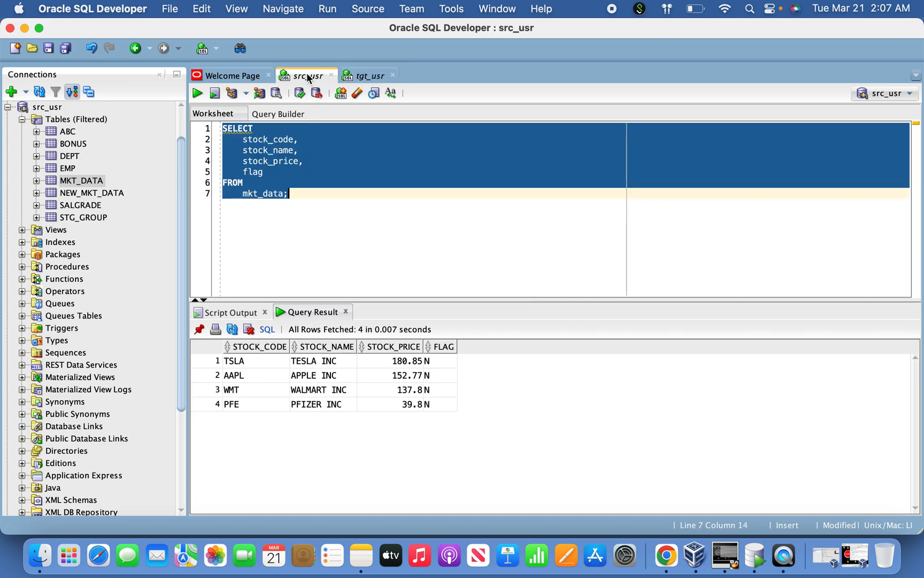
mouse_move(438, 394)
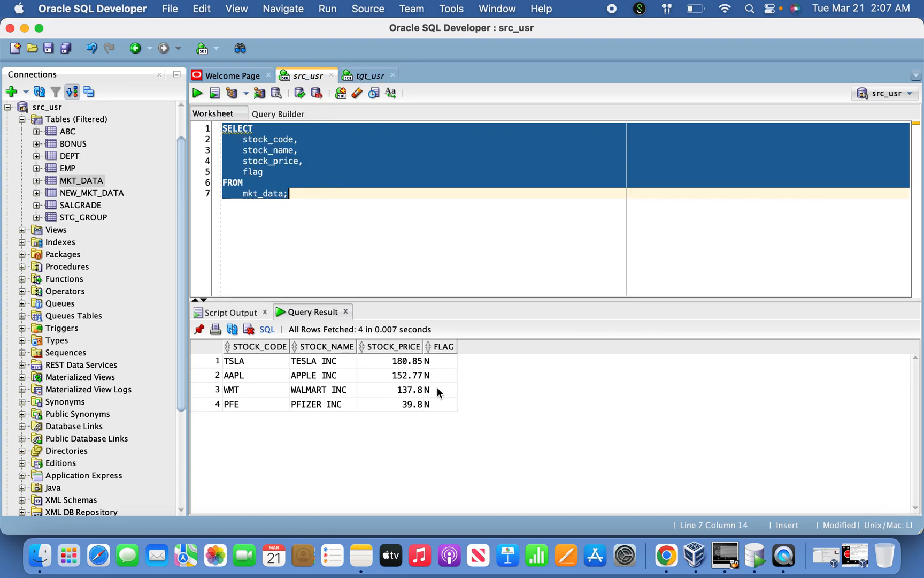
click(197, 93)
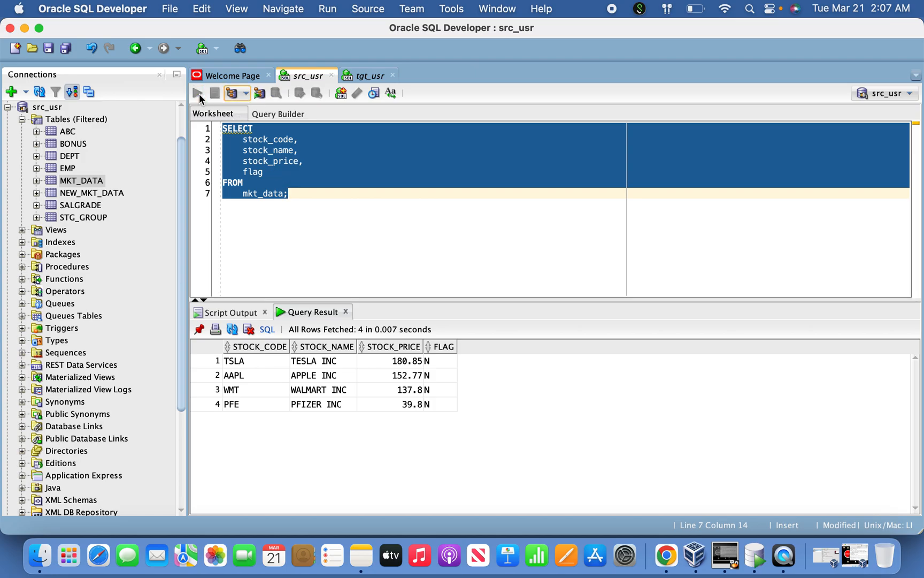
click(197, 93)
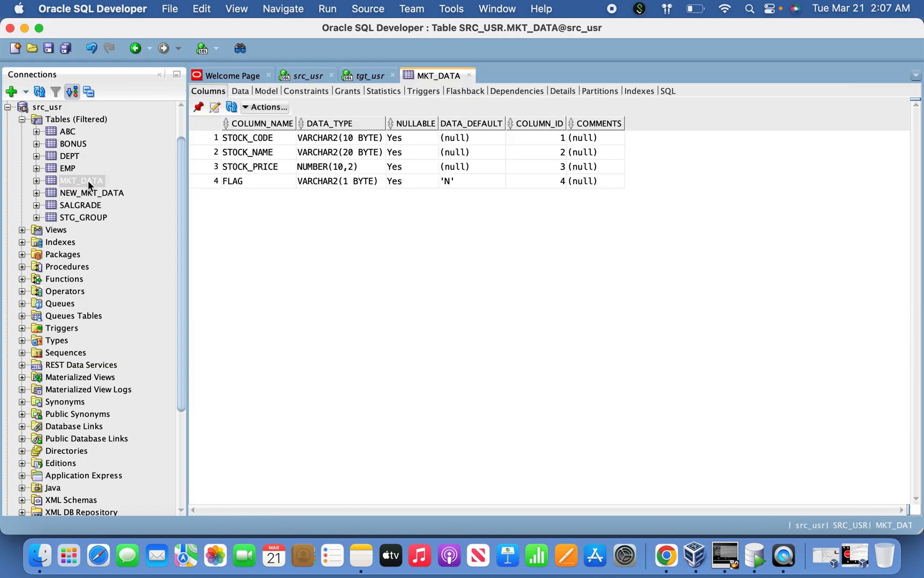
Insert a MKT_DATA row for TSLA, TESLA INC, price 185, flag N.
click(240, 91)
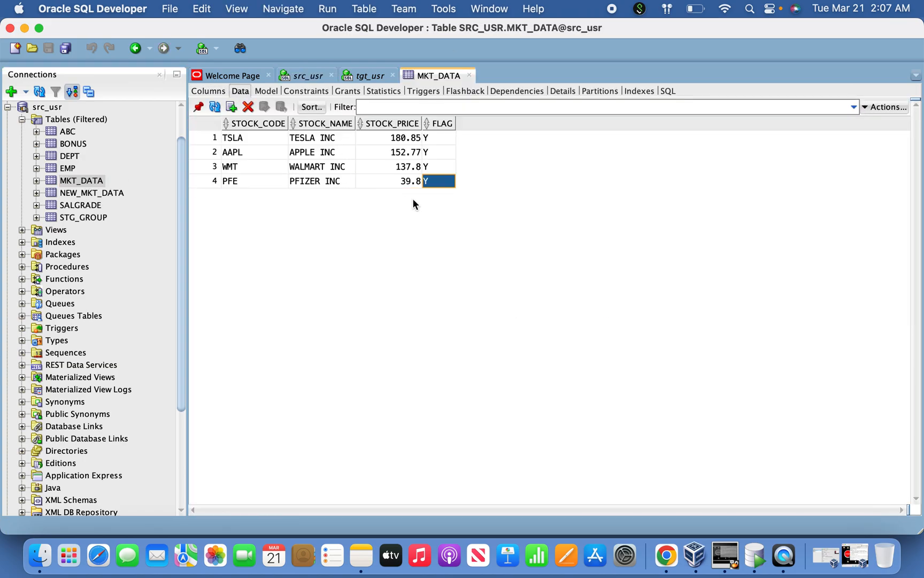
text(TS)
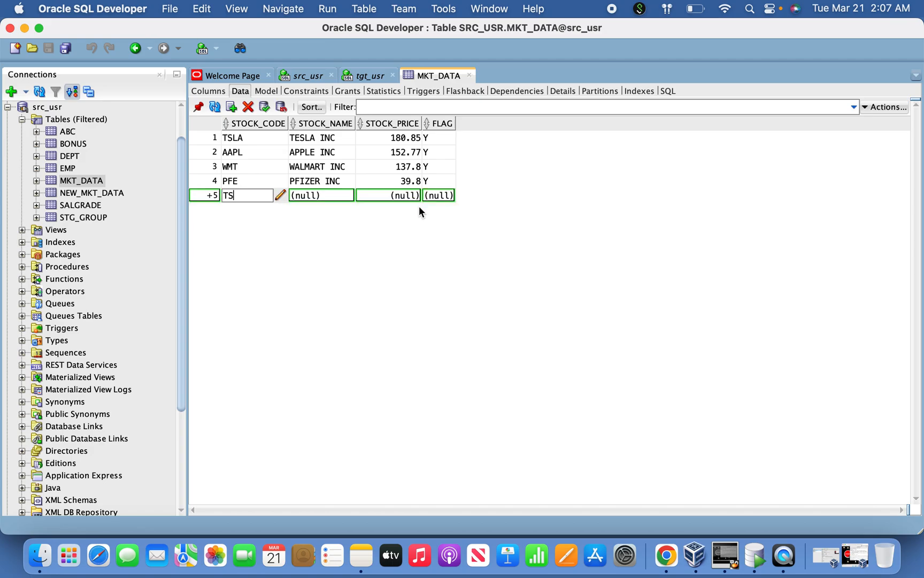
text(TESLA INC)
click(388, 194)
text(185)
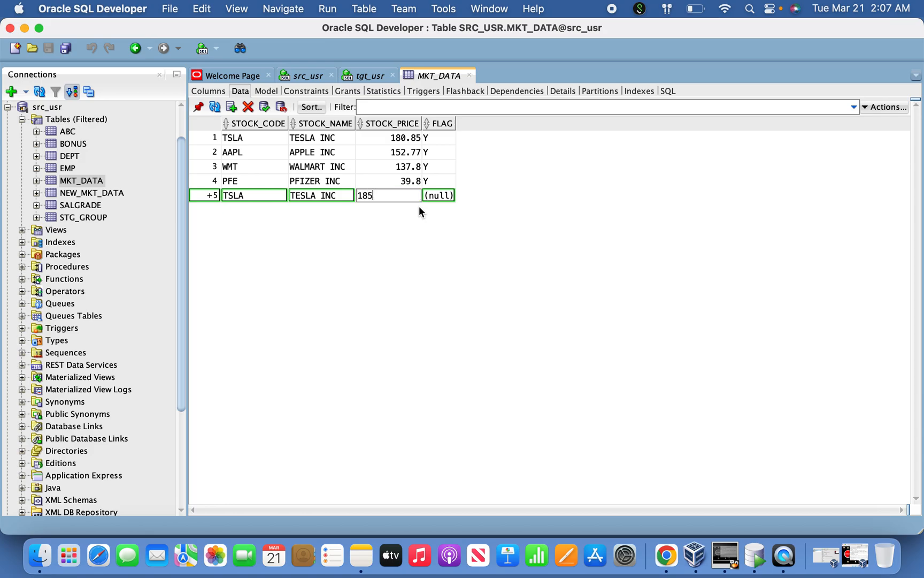
text(N)
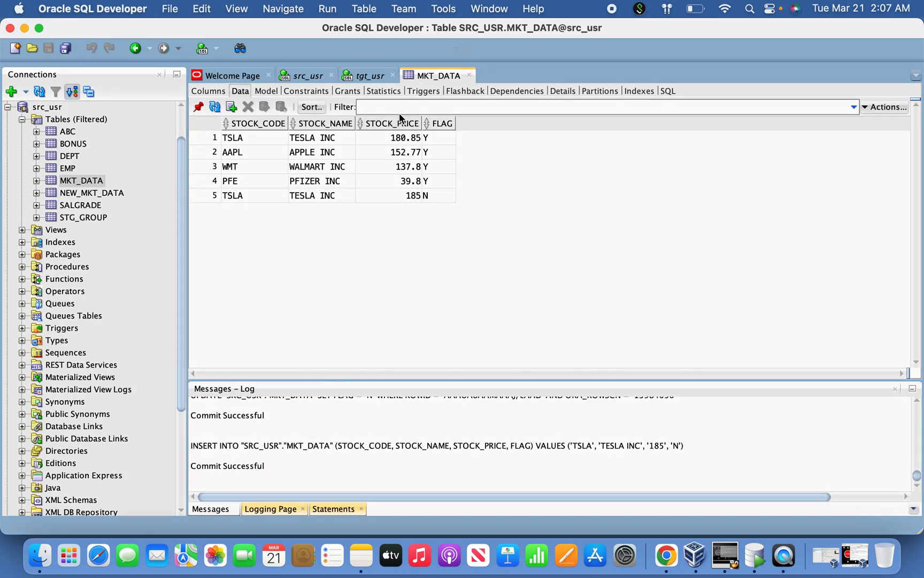
Compare the worksheets to confirm target TSLA is still 180.85.
click(366, 75)
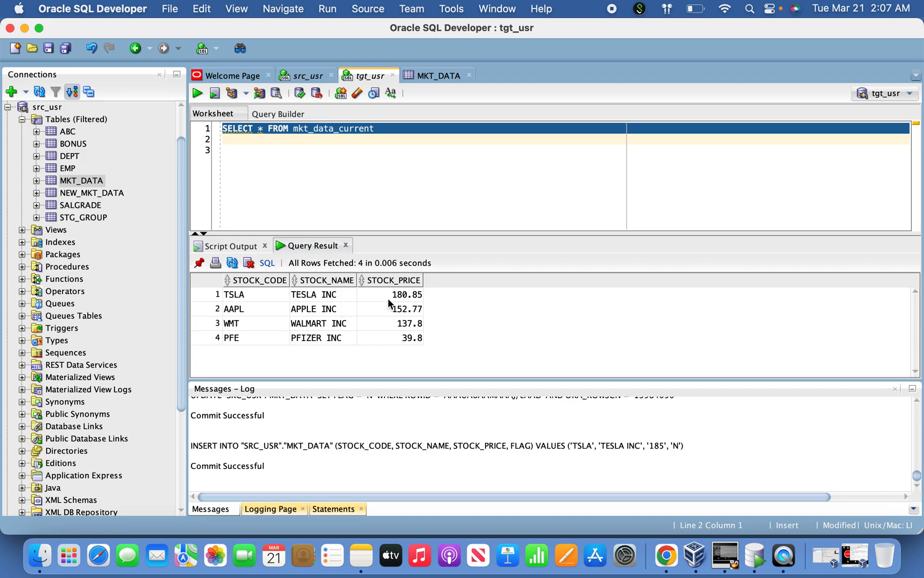
click(305, 76)
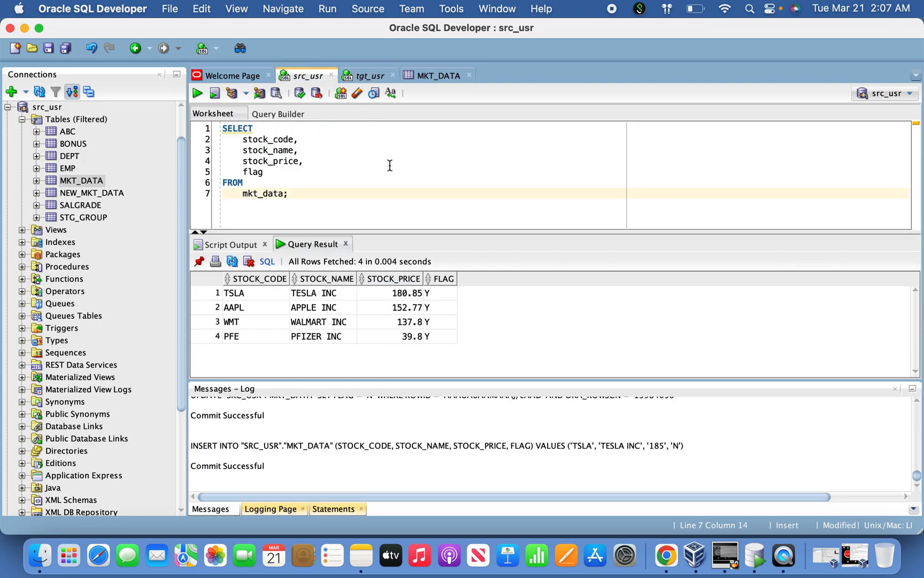
click(439, 76)
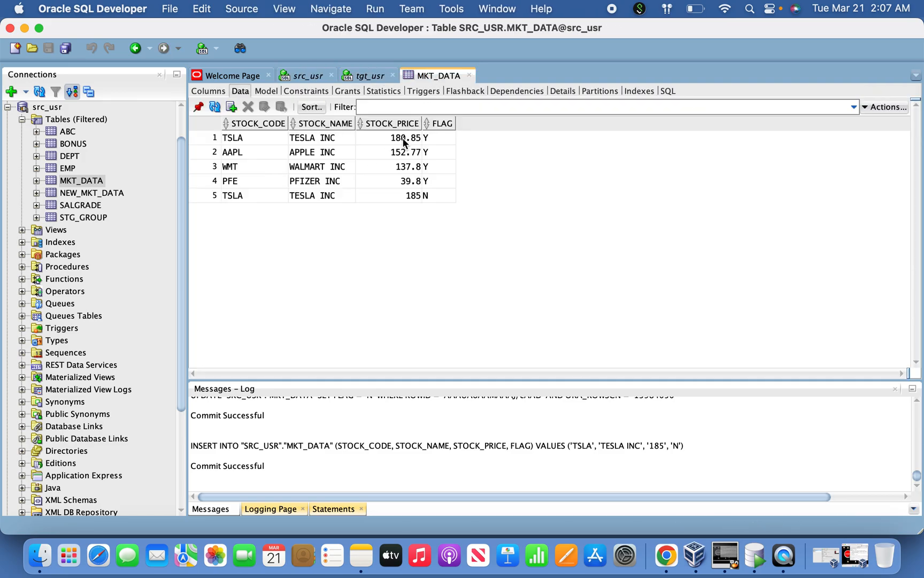
click(367, 76)
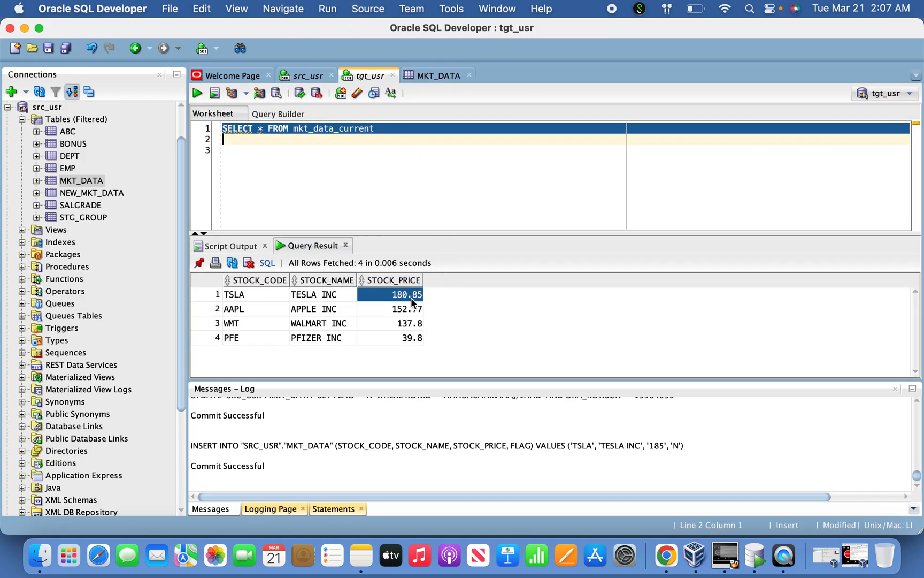
mouse_move(412, 310)
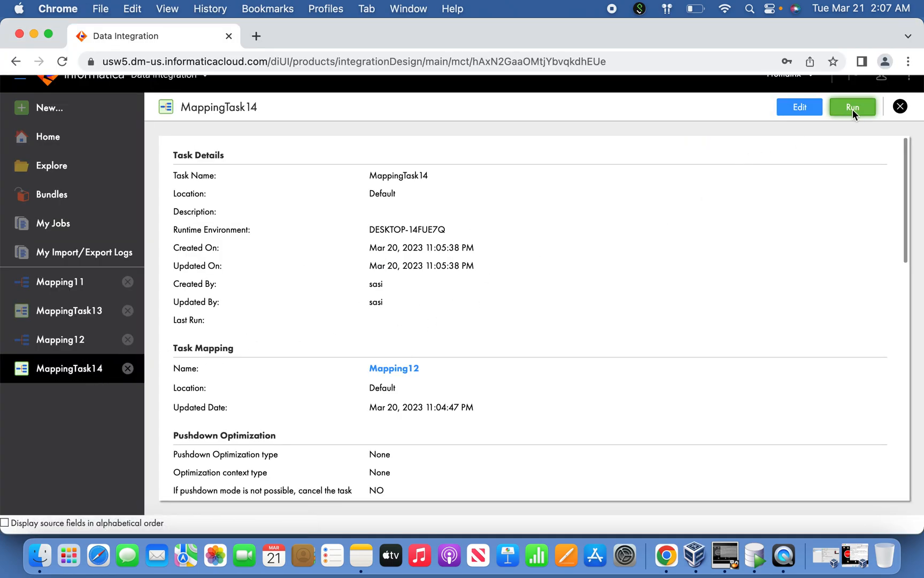
Run MappingTask14 and refresh My Jobs until MappingTask14-3 succeeds with one row.
click(853, 107)
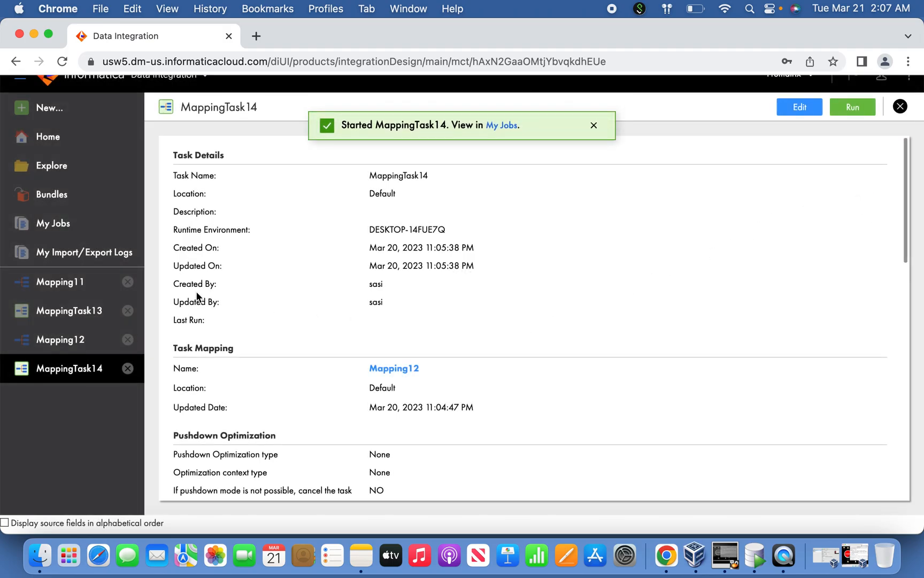
click(502, 126)
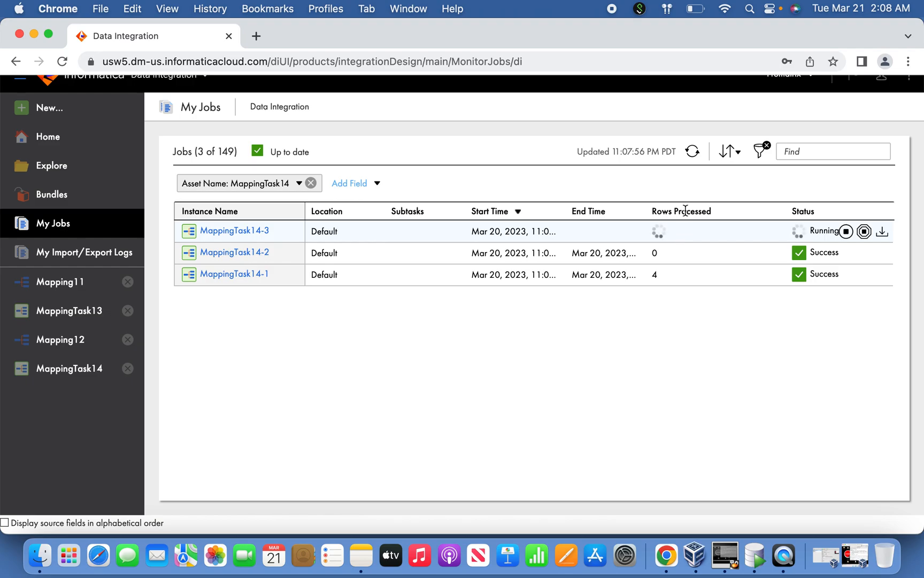
click(693, 151)
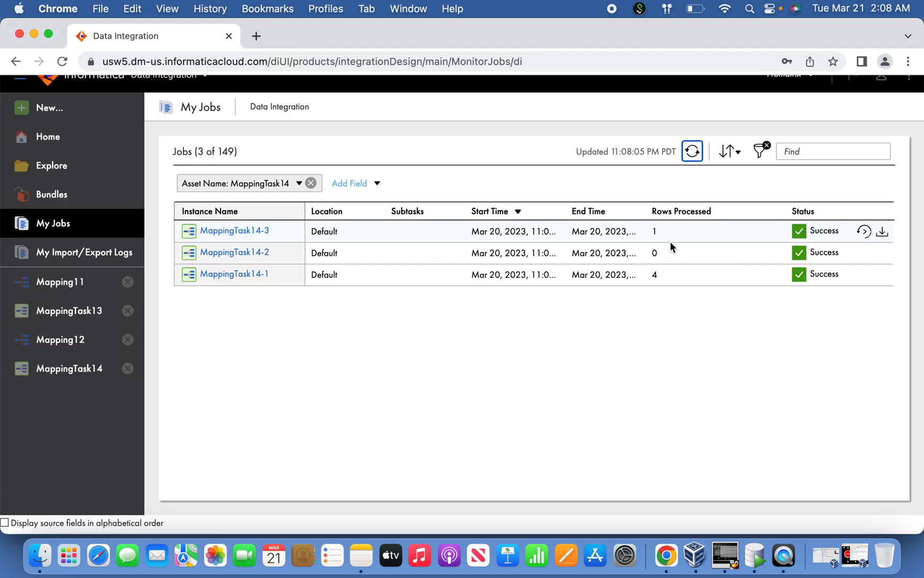
click(234, 231)
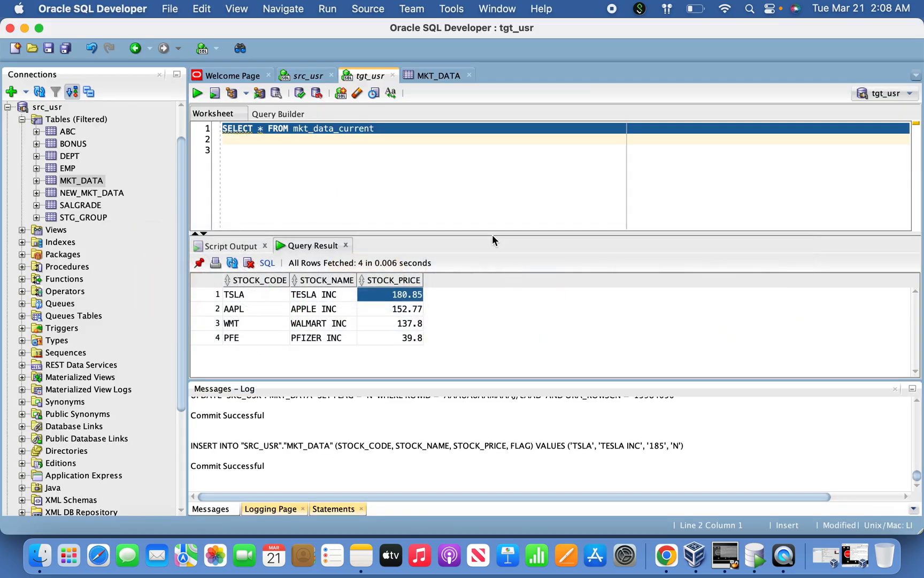
Rerun SELECT on mkt_data_current and confirm TSLA's price is 185.
click(197, 93)
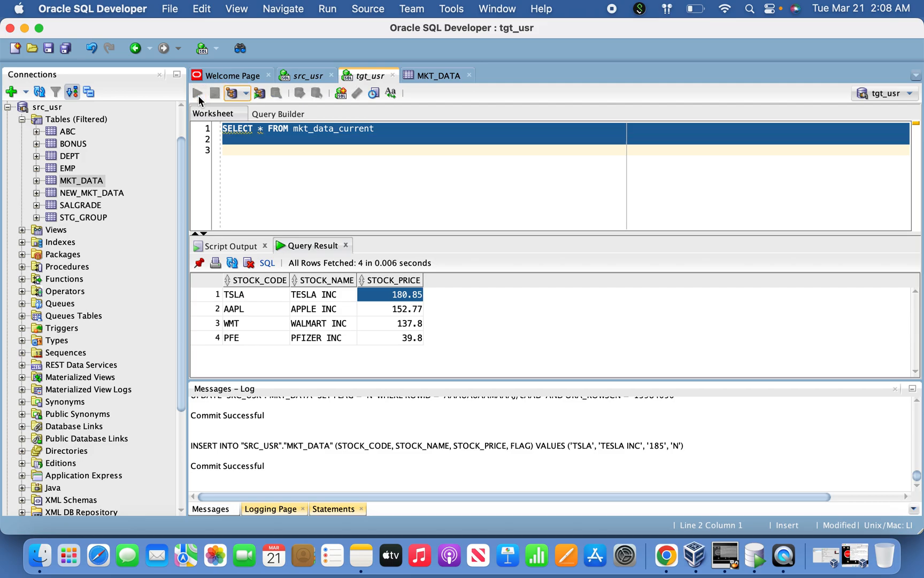
click(197, 93)
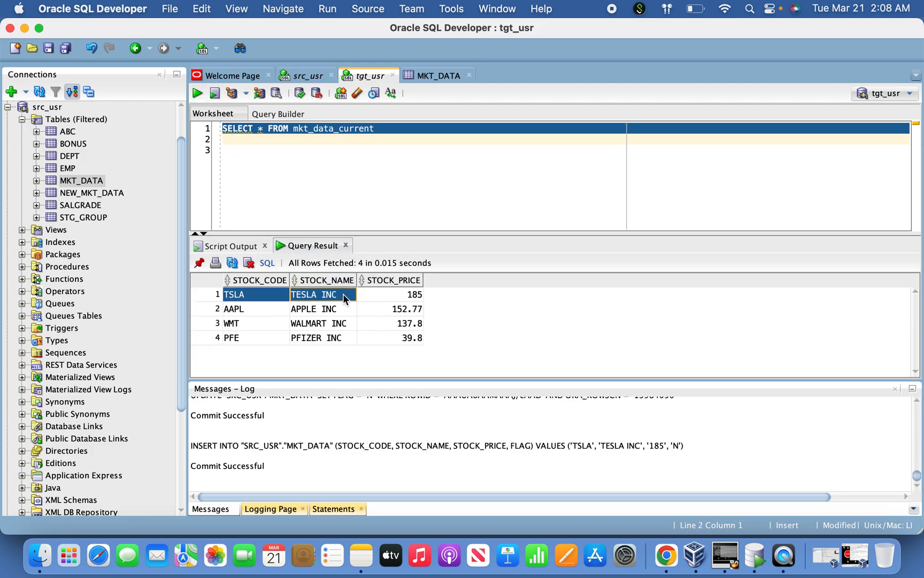
click(392, 294)
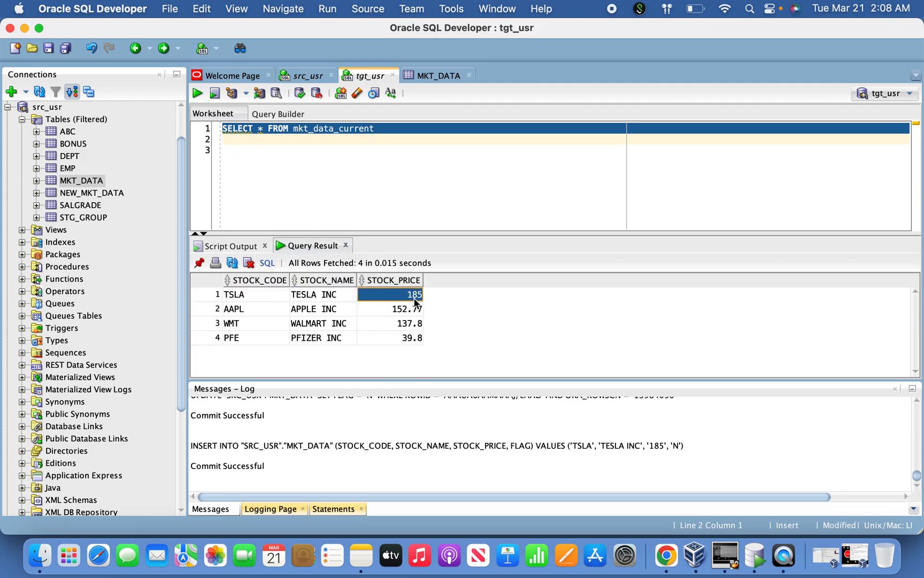